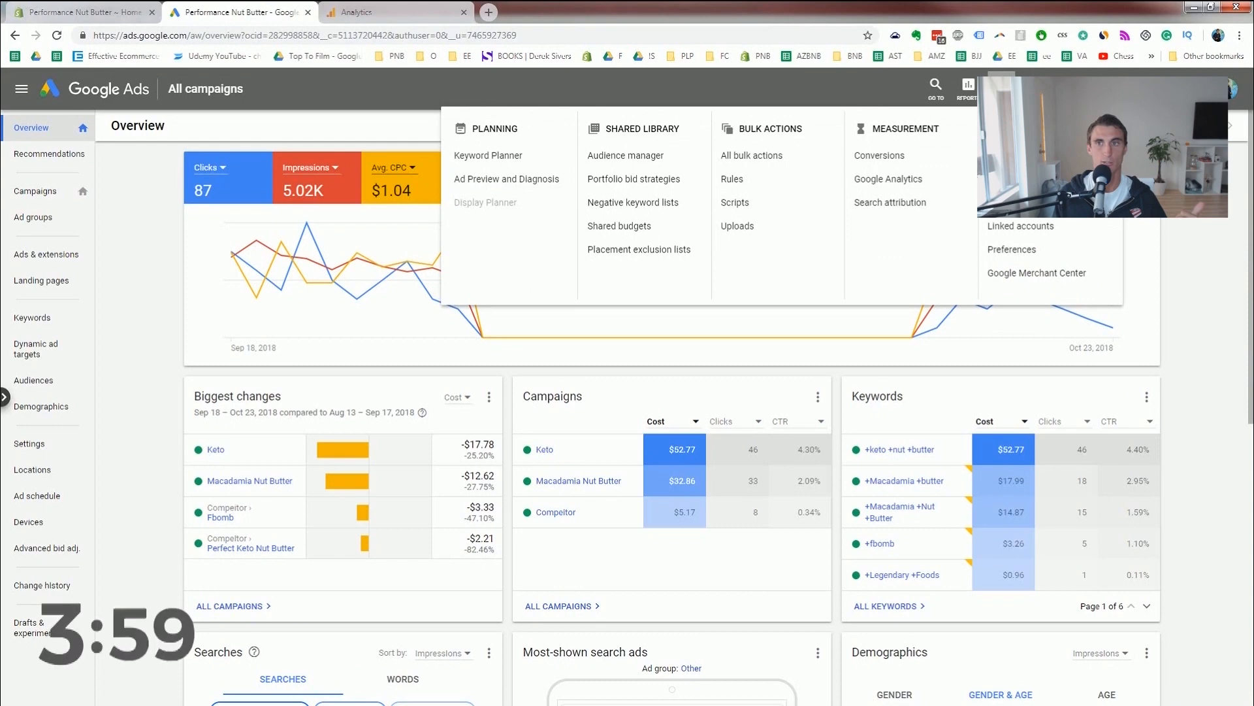
mouse_move(655, 248)
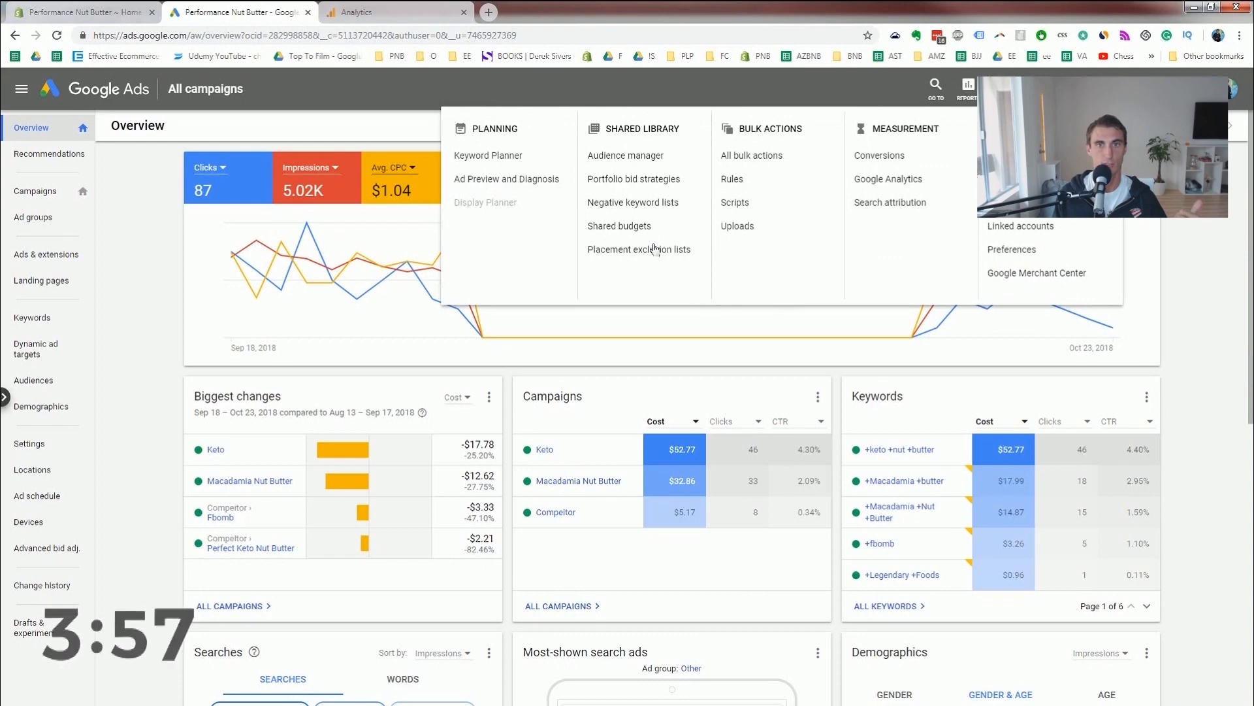
View the Google Ads tag details from Audience manager's audience sources to get the global site tag.
click(626, 156)
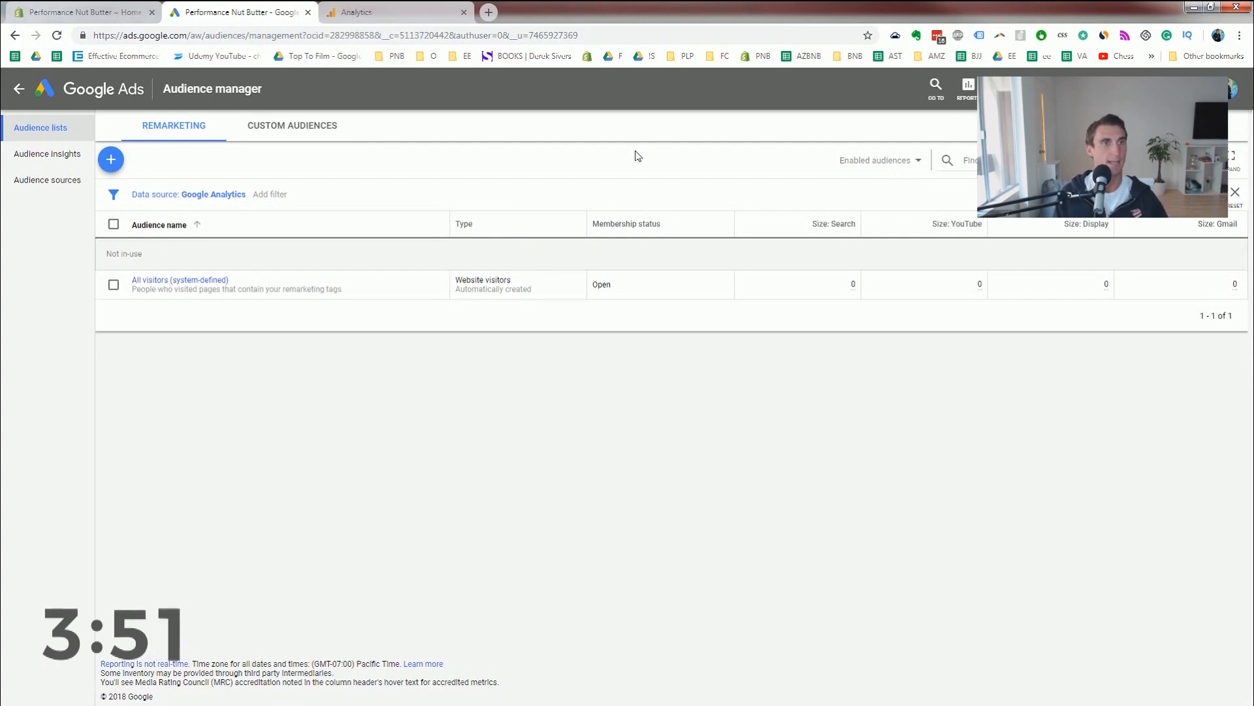
mouse_move(55, 180)
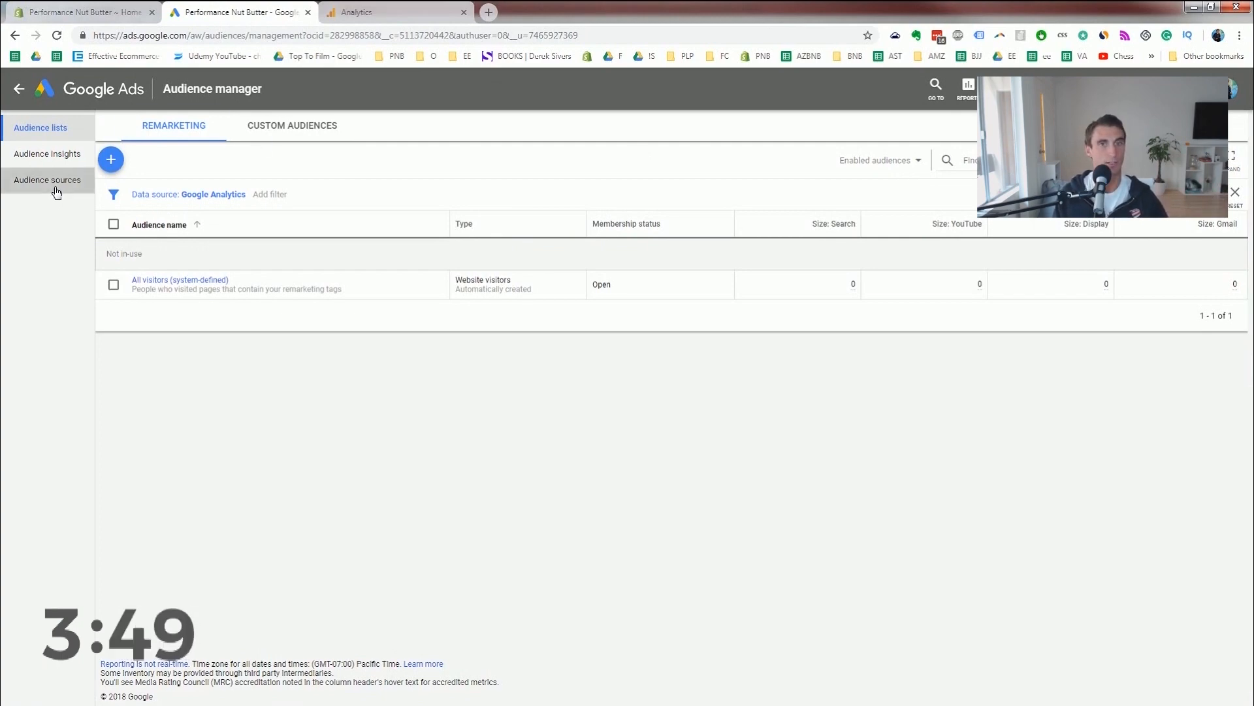
click(47, 180)
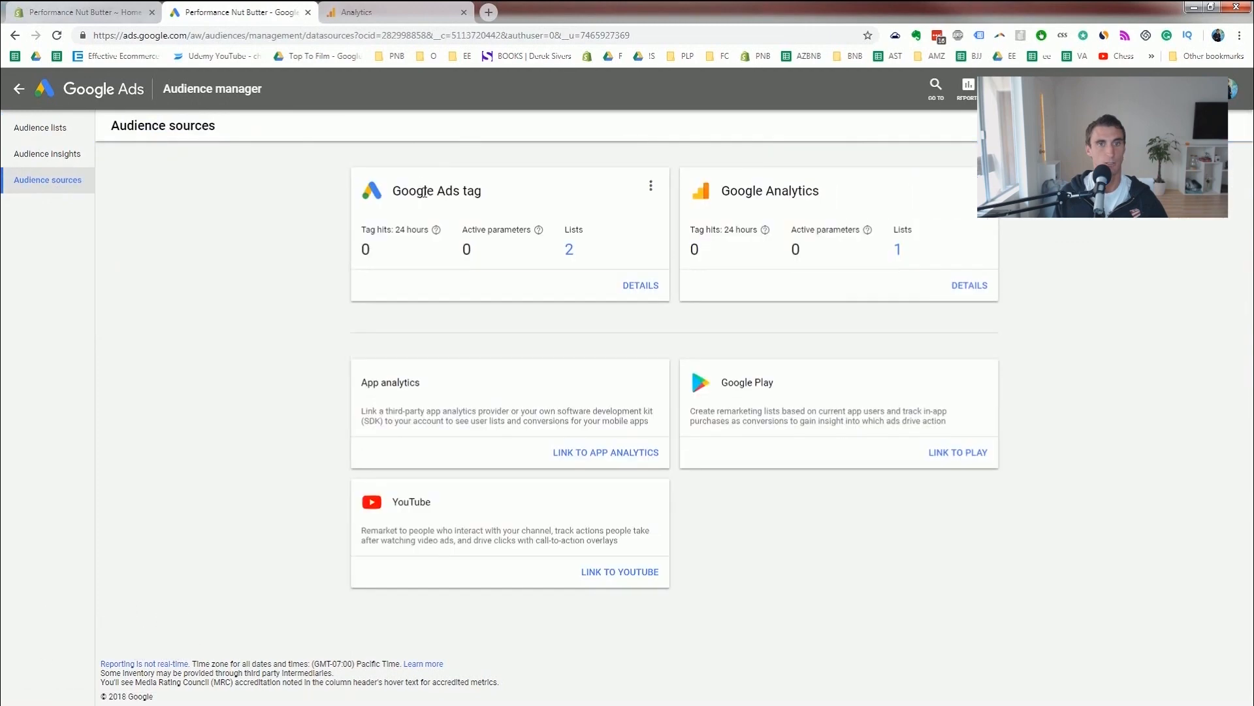
click(640, 285)
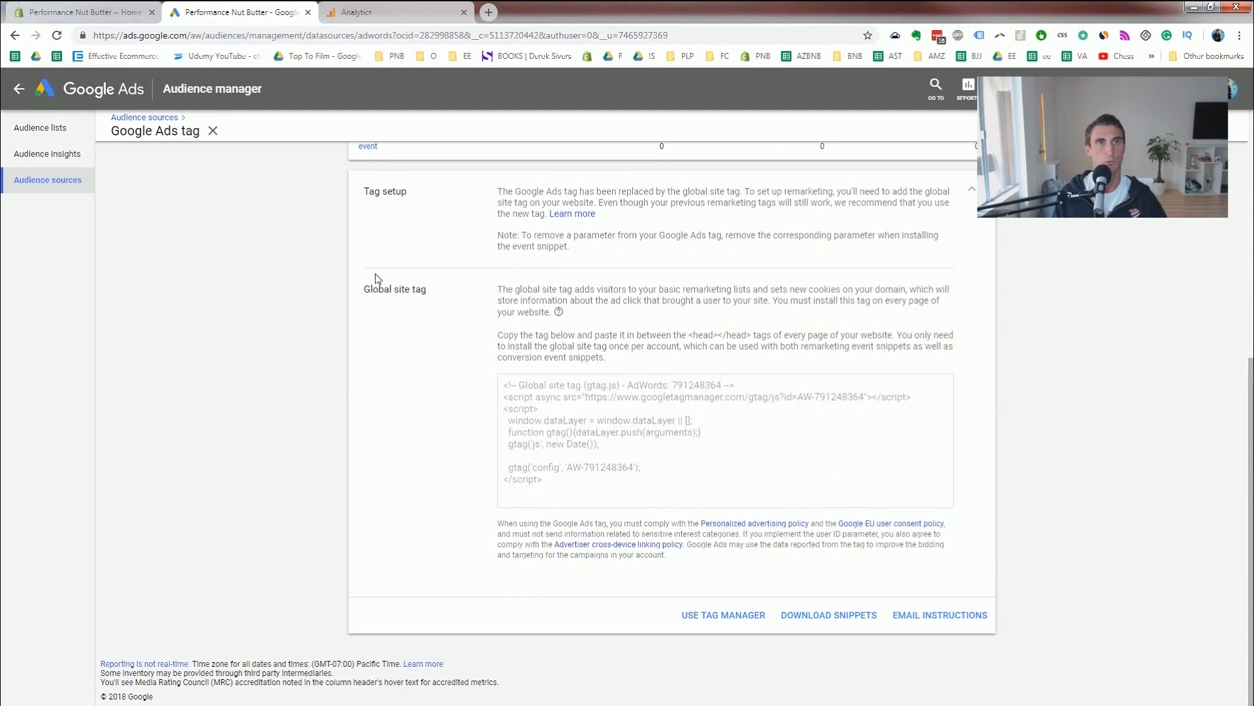
mouse_move(79, 12)
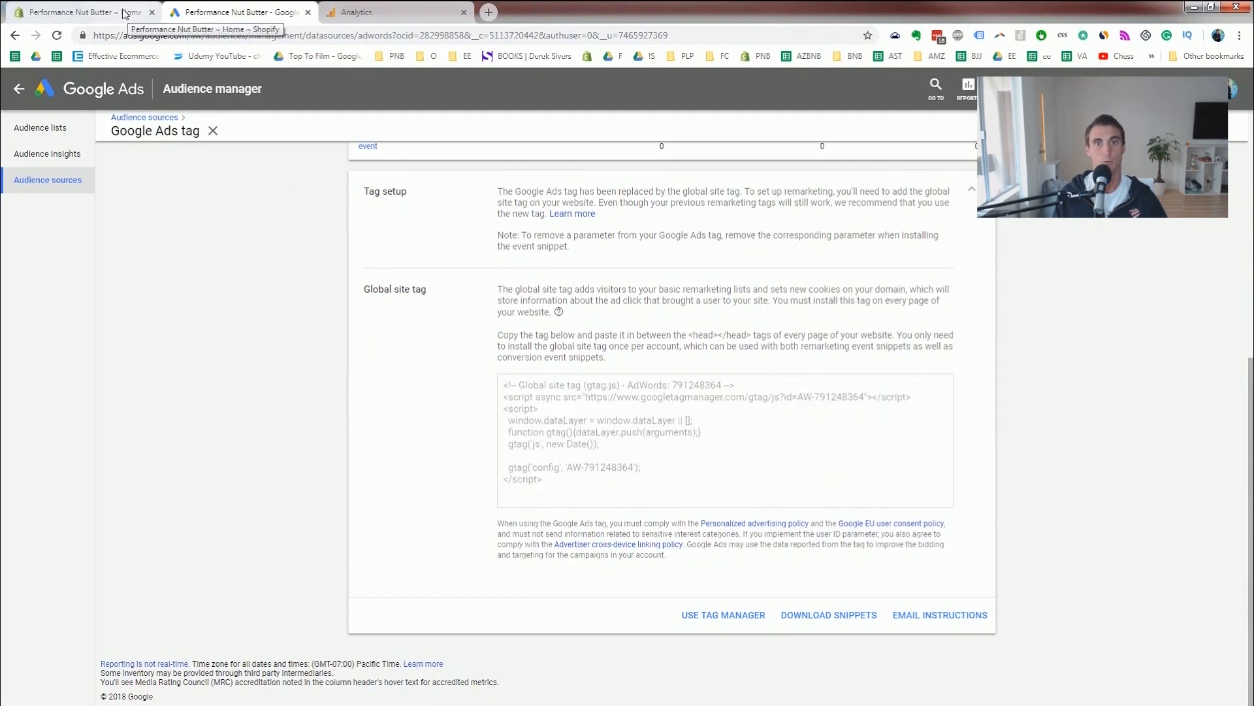
In Shopify, reach the Debut theme's code editor via Online Store > Themes > Actions > Edit code.
click(79, 12)
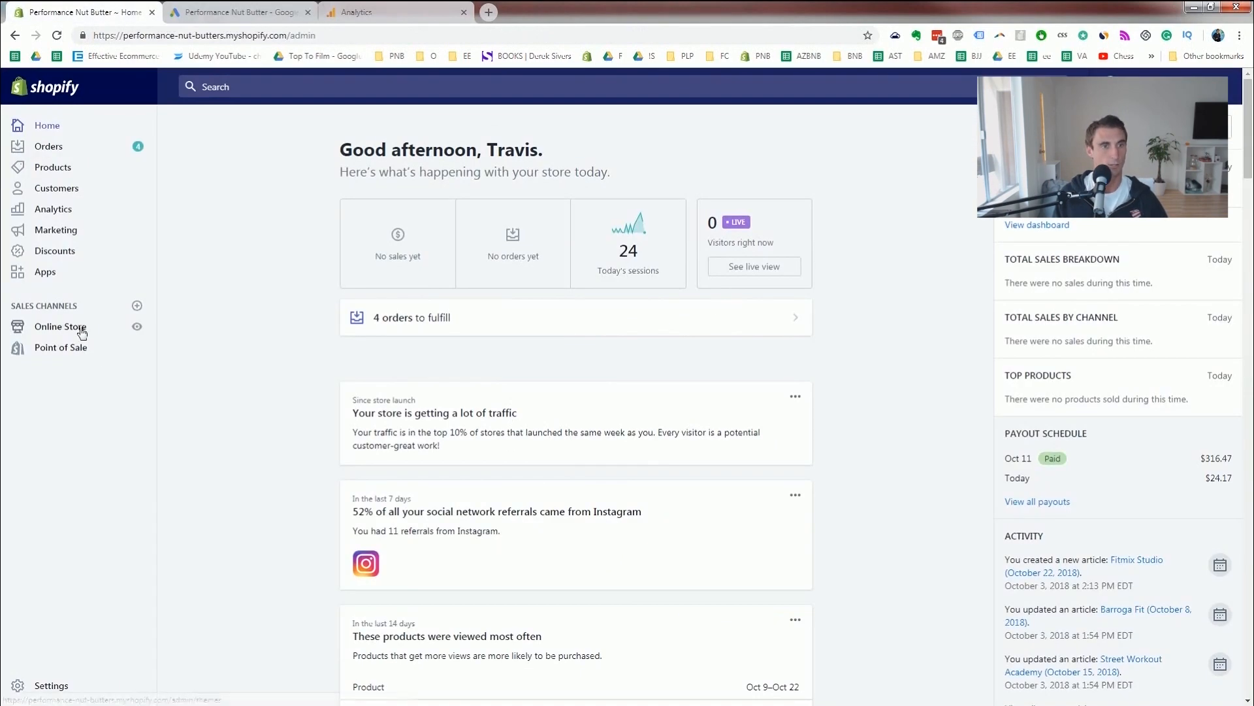
click(57, 327)
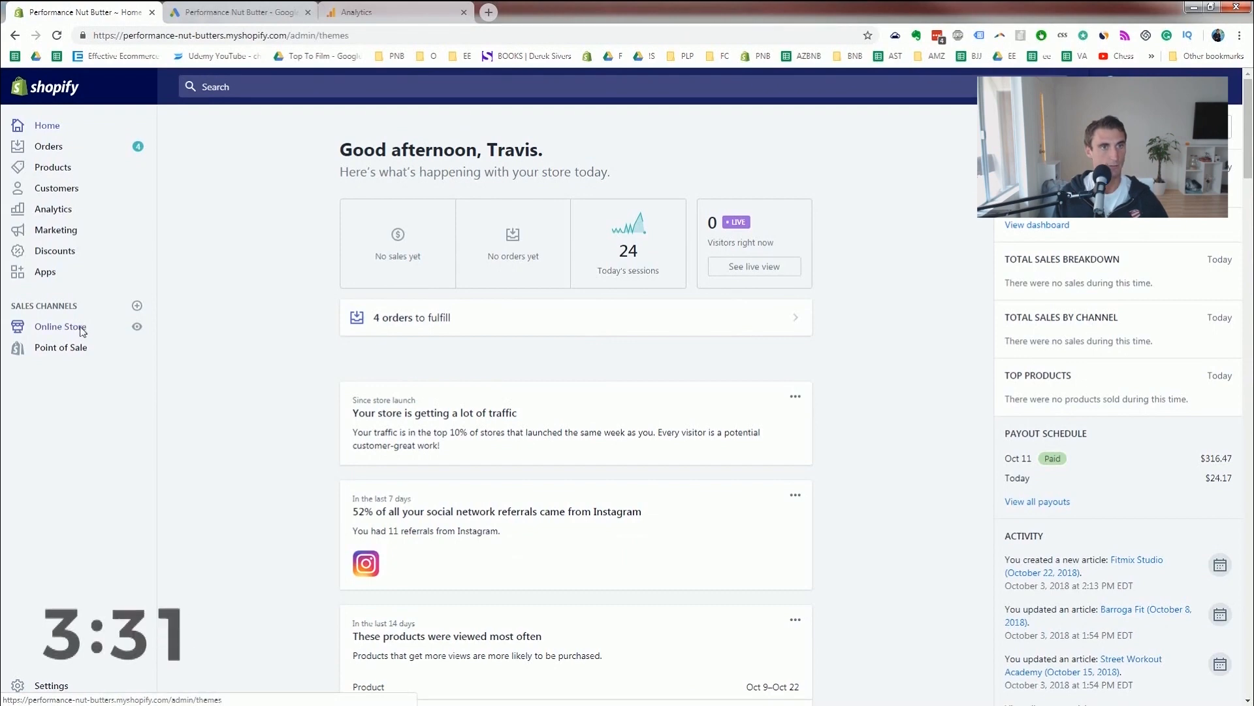
click(60, 327)
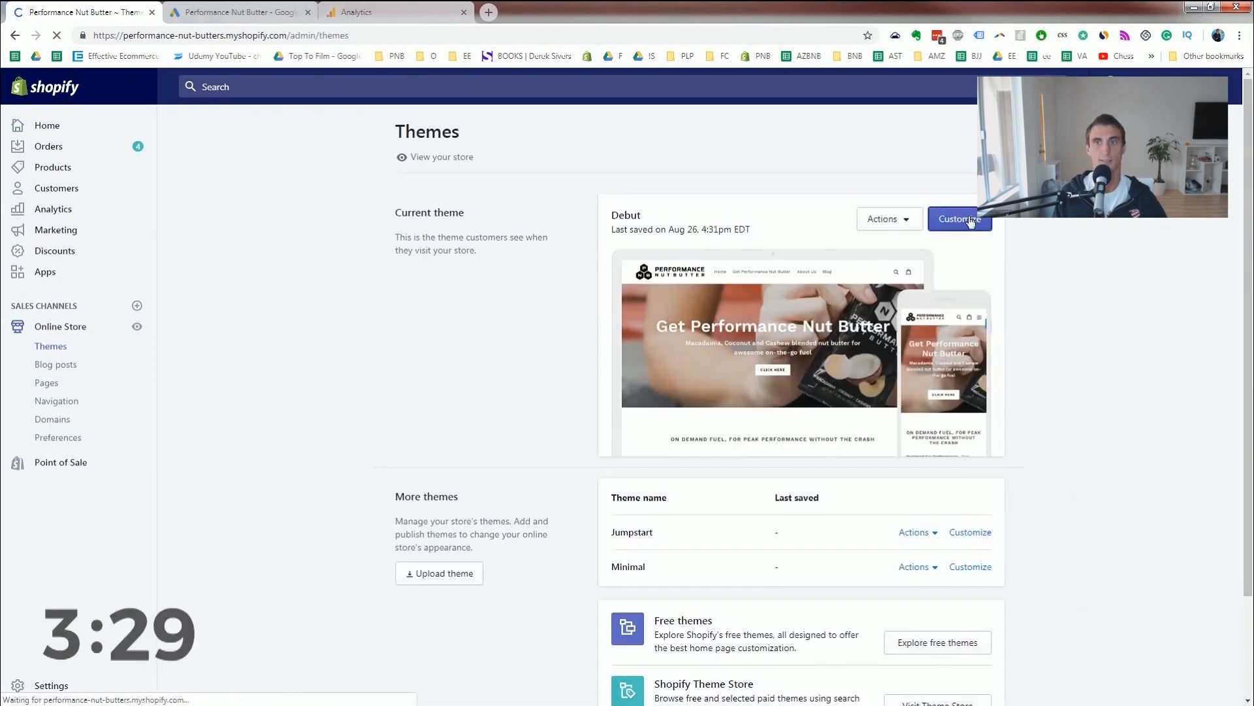
click(884, 218)
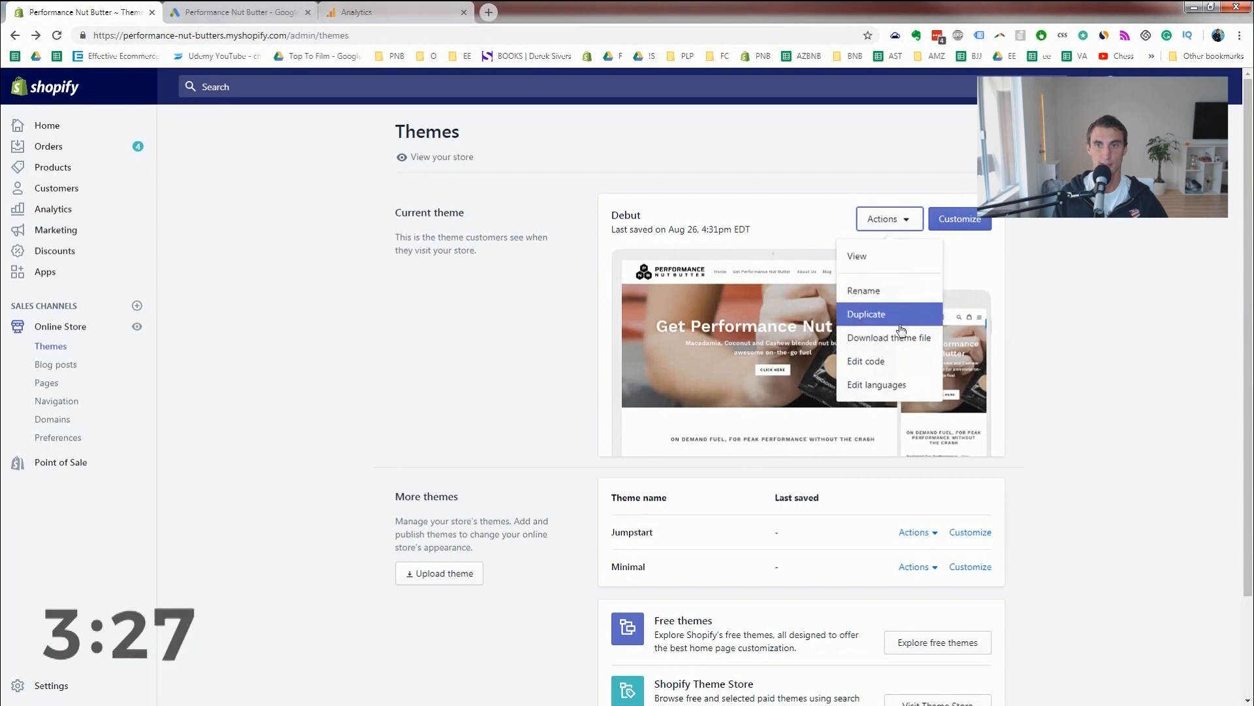
click(865, 361)
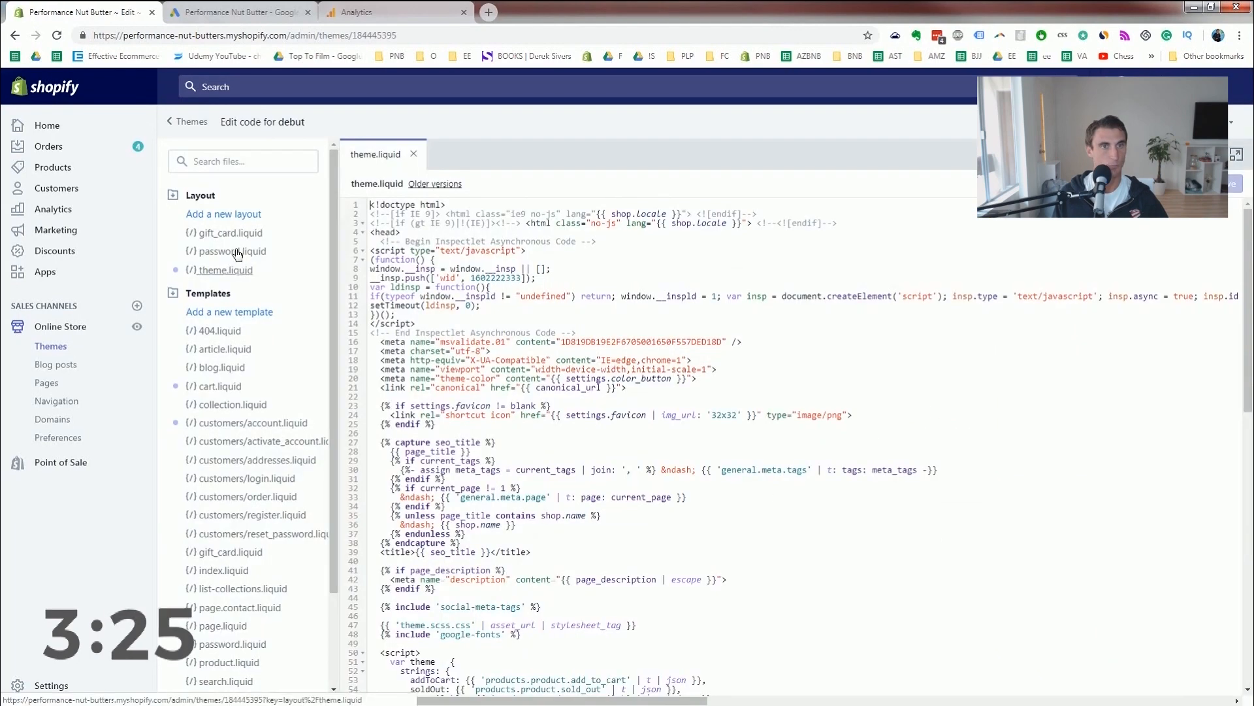
Add the Google Ads global site tag to theme.liquid and save it.
click(226, 269)
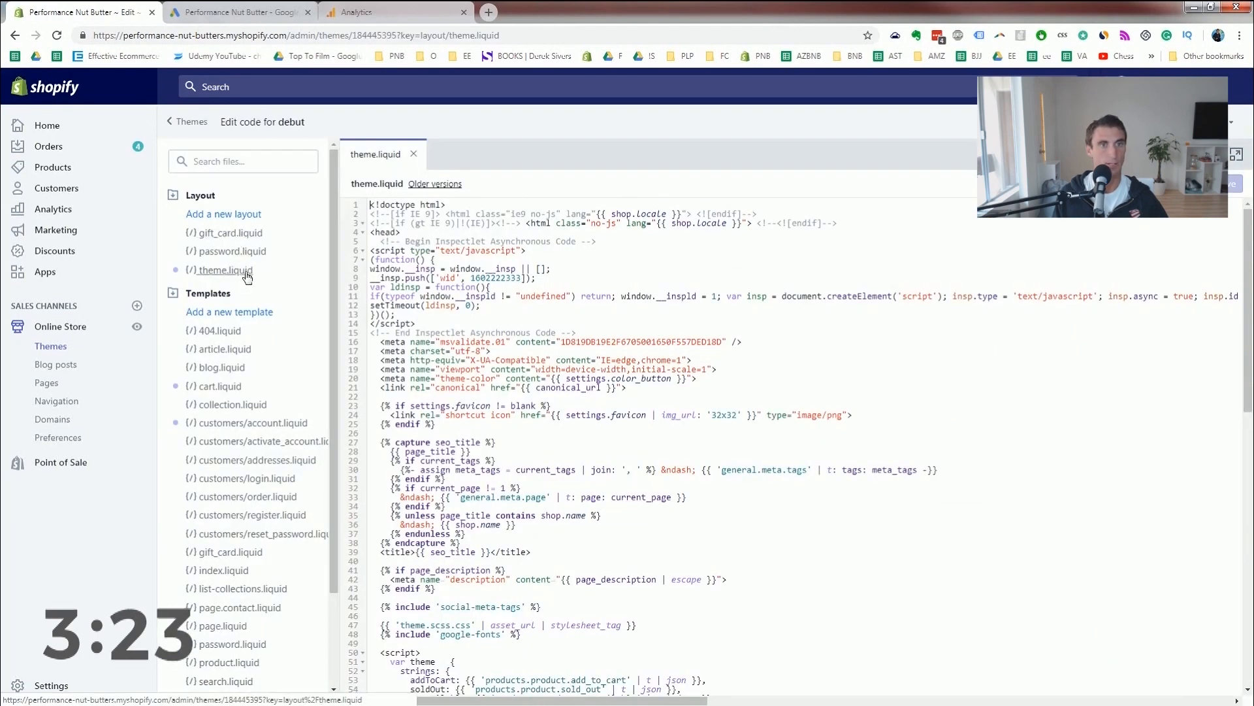
scroll(down, 3)
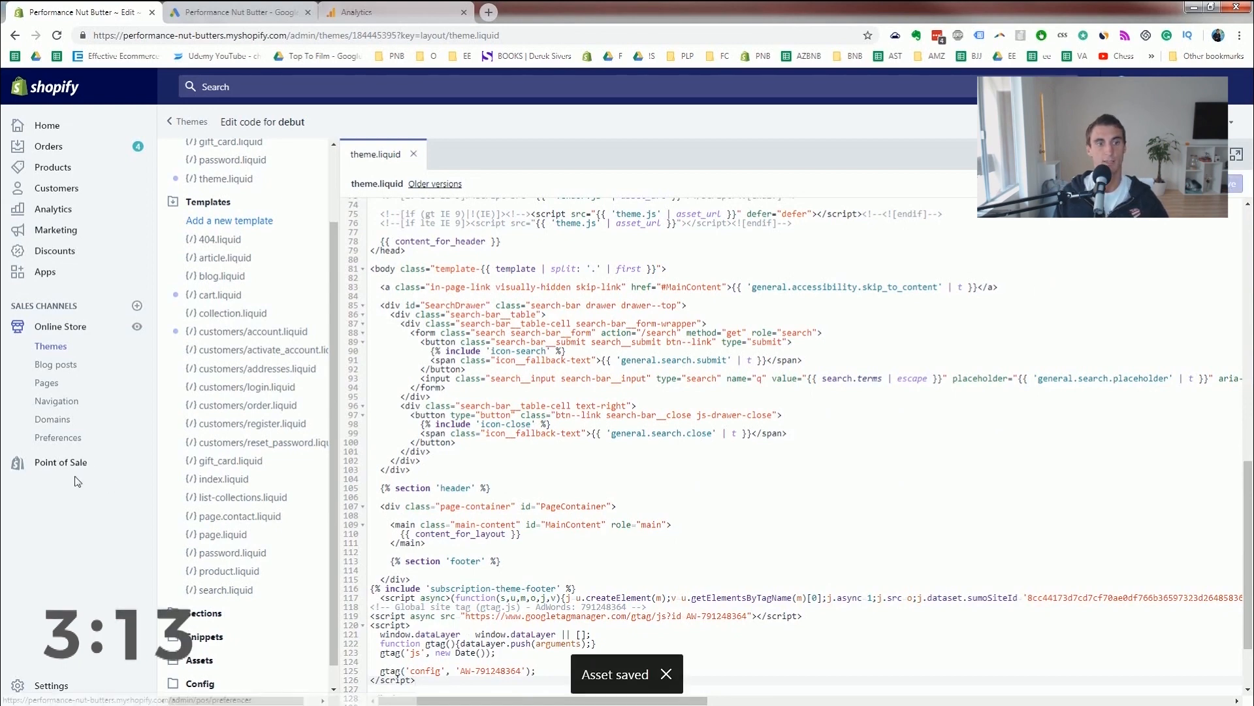
mouse_move(51, 686)
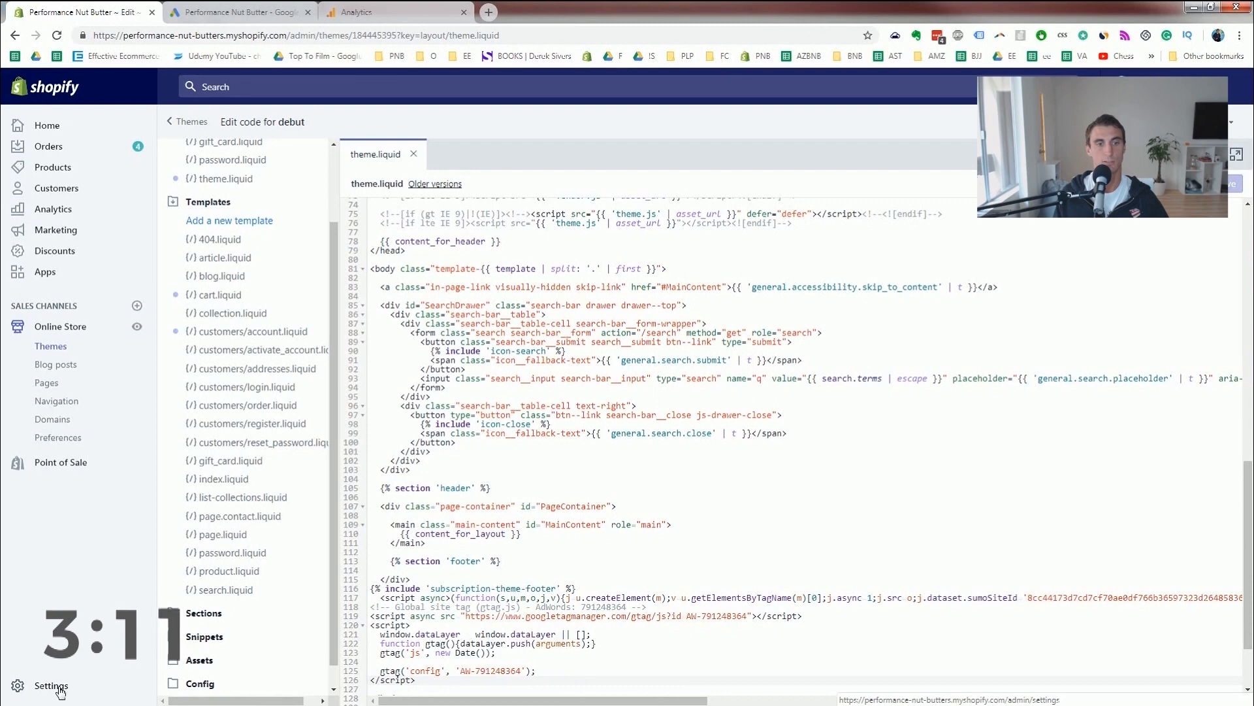
Review the checkout settings' additional scripts holding the global site tag and sales conversion snippet.
click(51, 686)
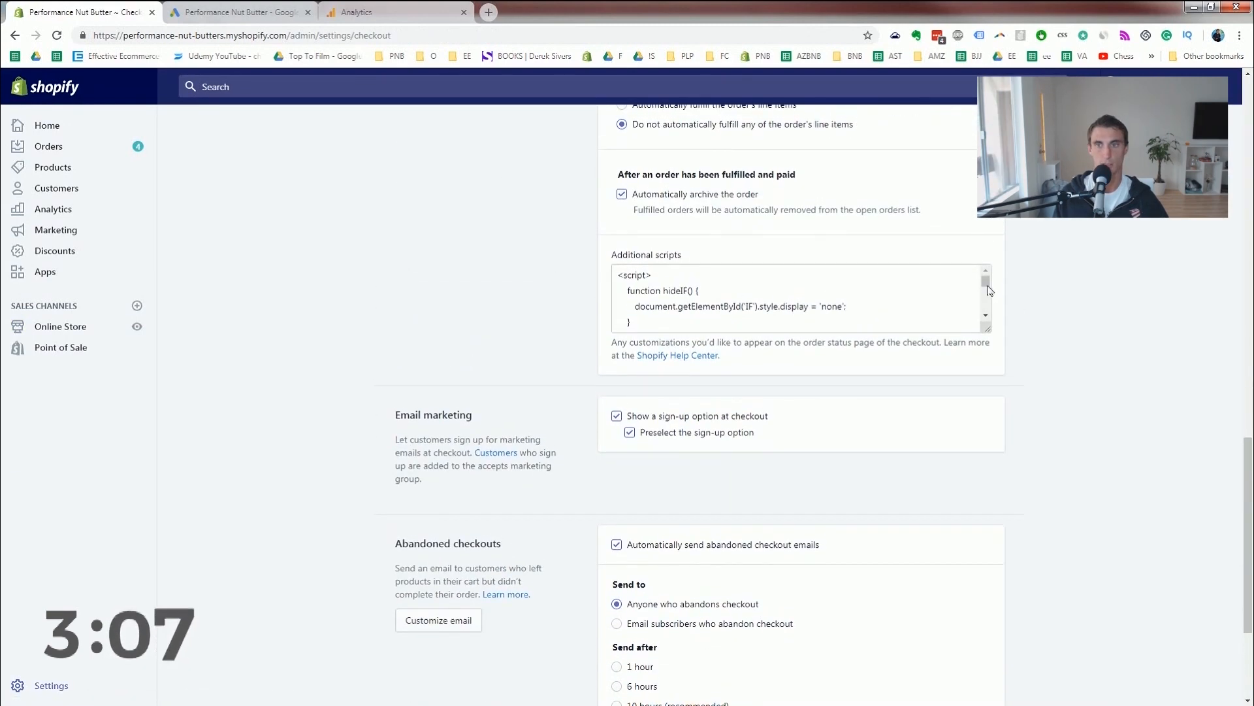
scroll(down, 3)
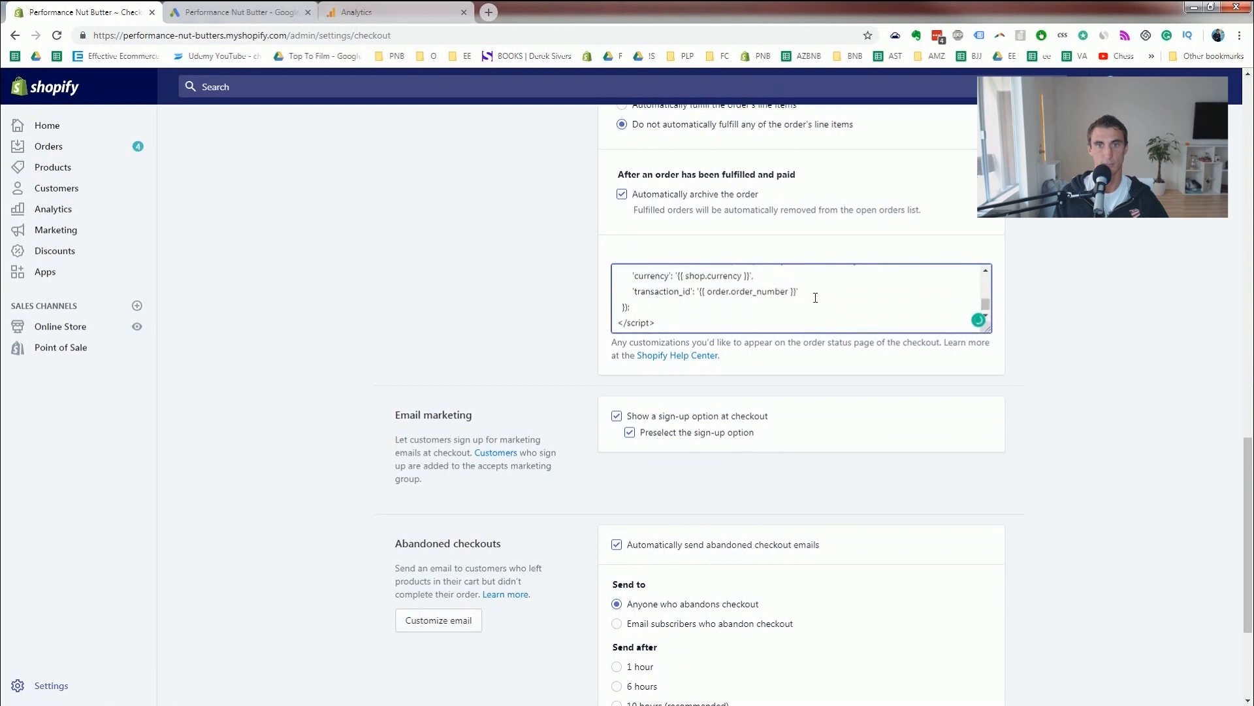
scroll(up, 3)
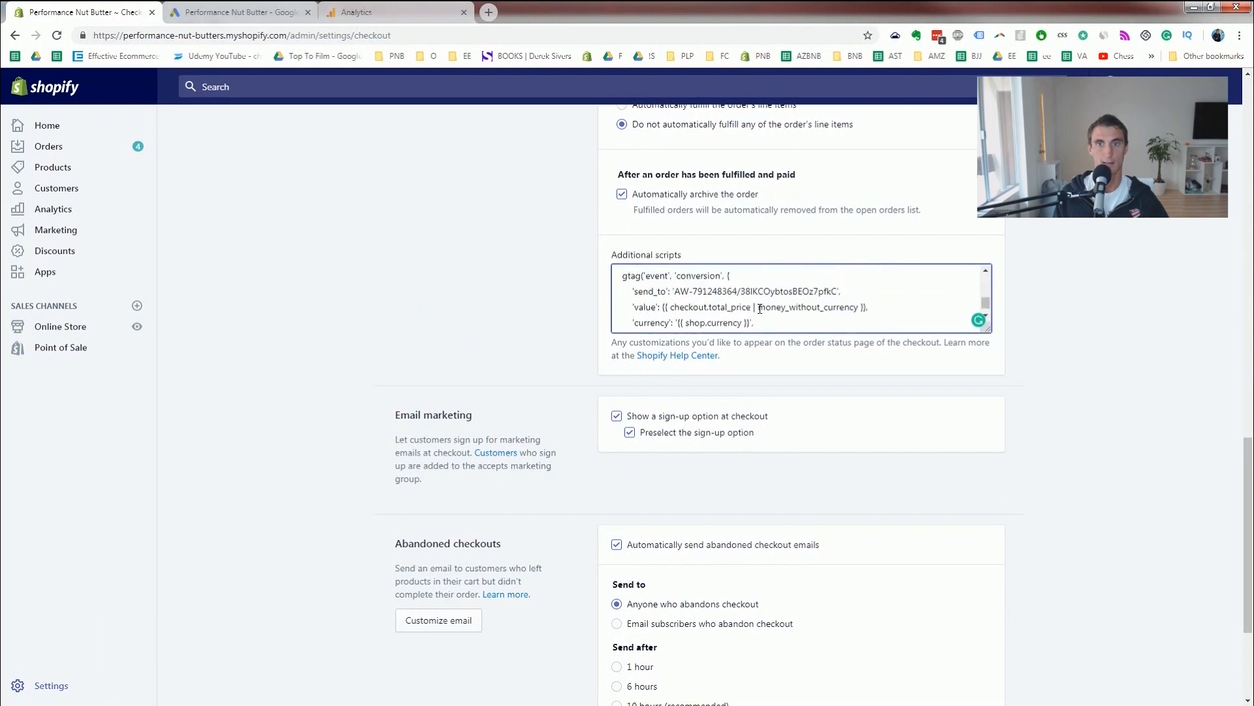
scroll(up, 3)
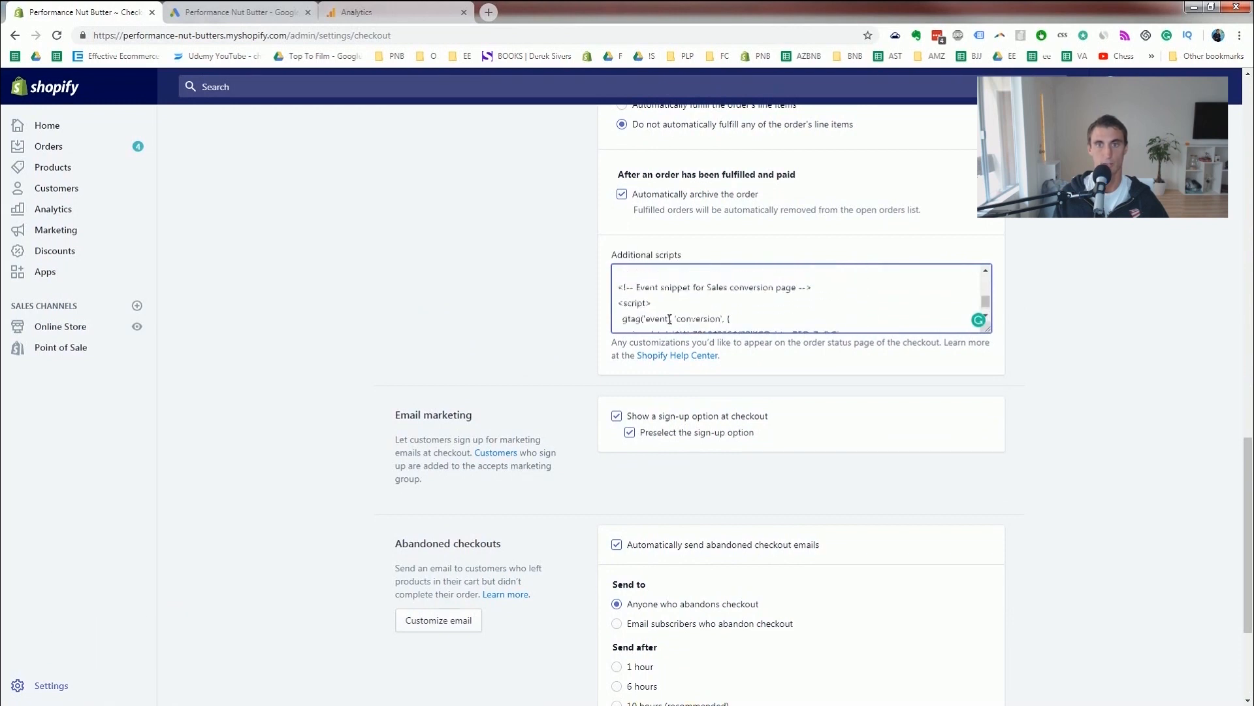
scroll(down, 3)
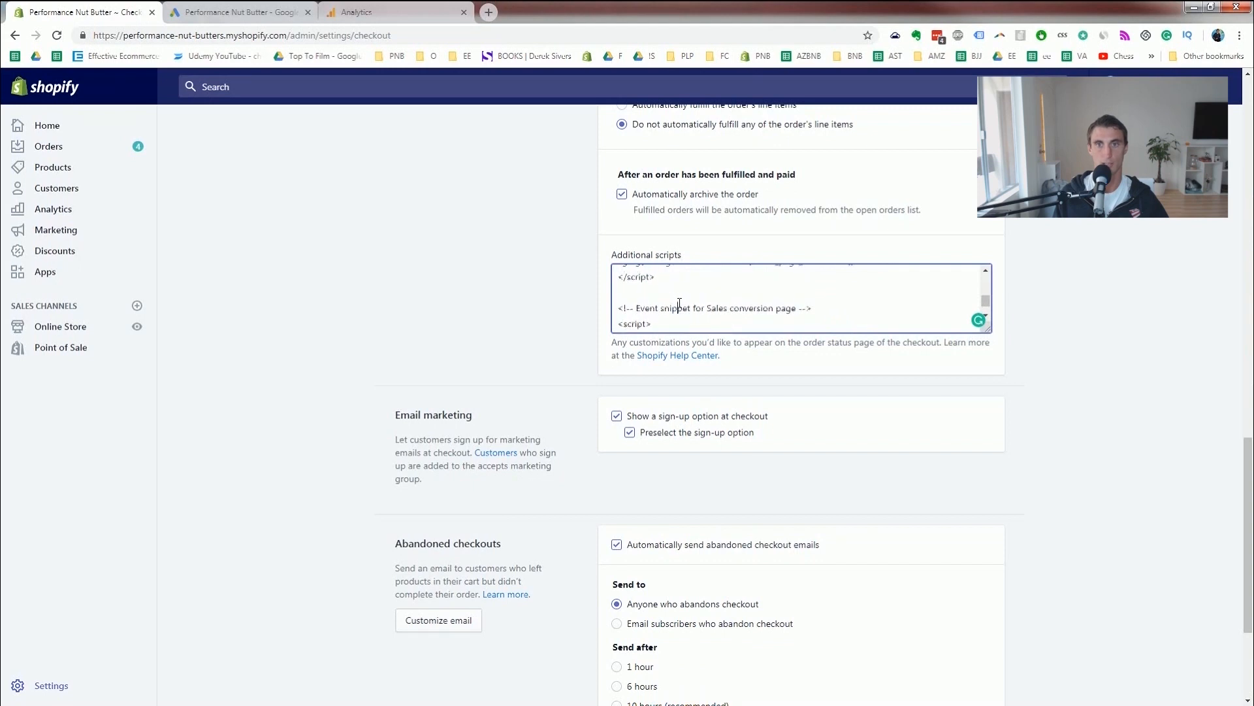
scroll(up, 3)
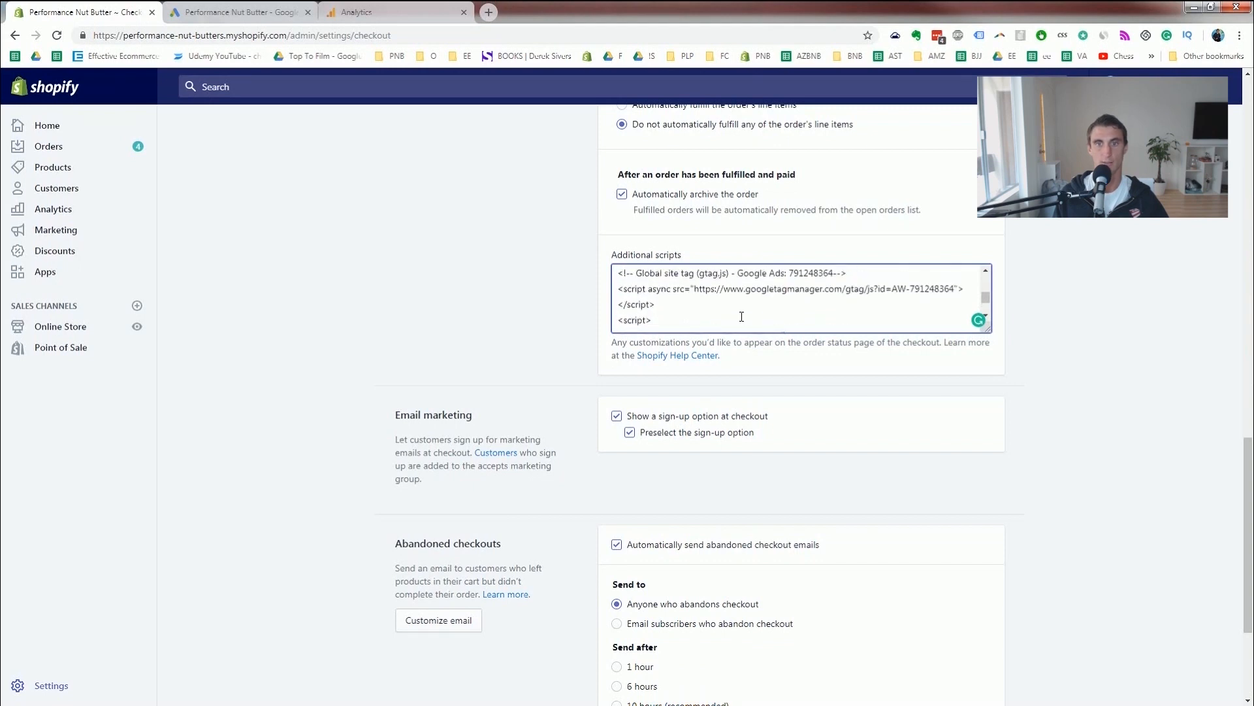
scroll(down, 3)
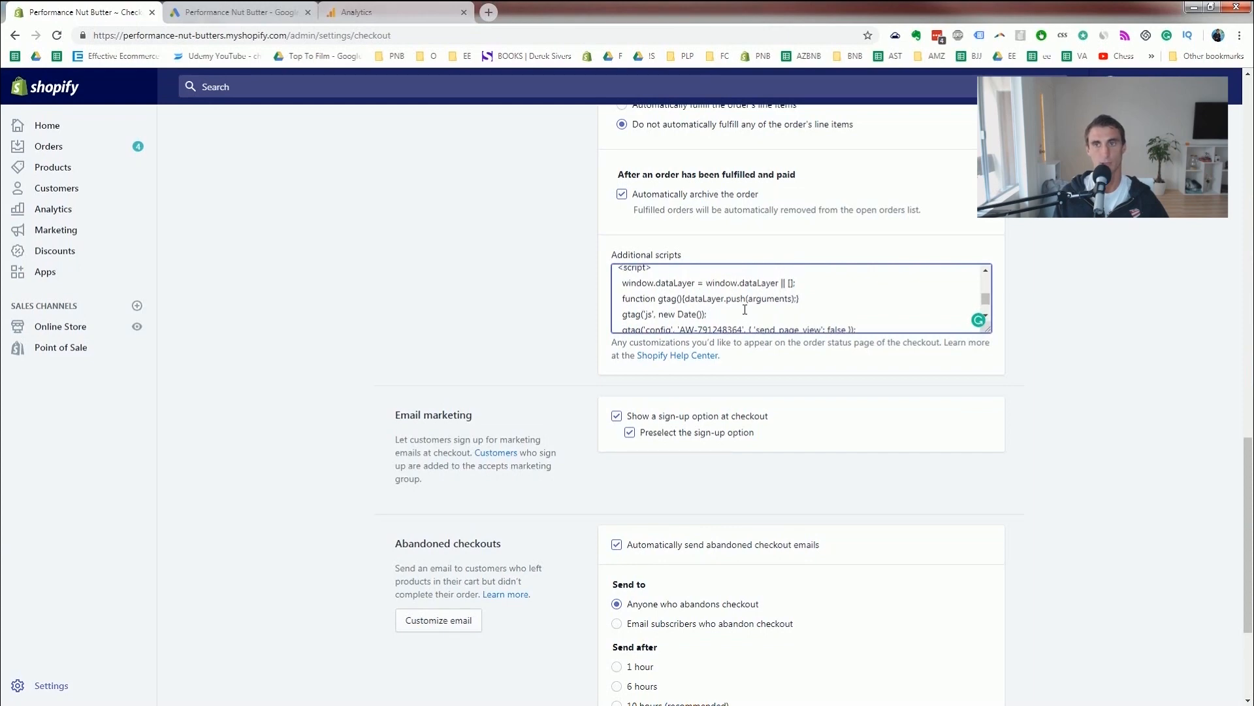
Return to the Google Ads tab showing the tag hits, parameters and setup details.
click(240, 12)
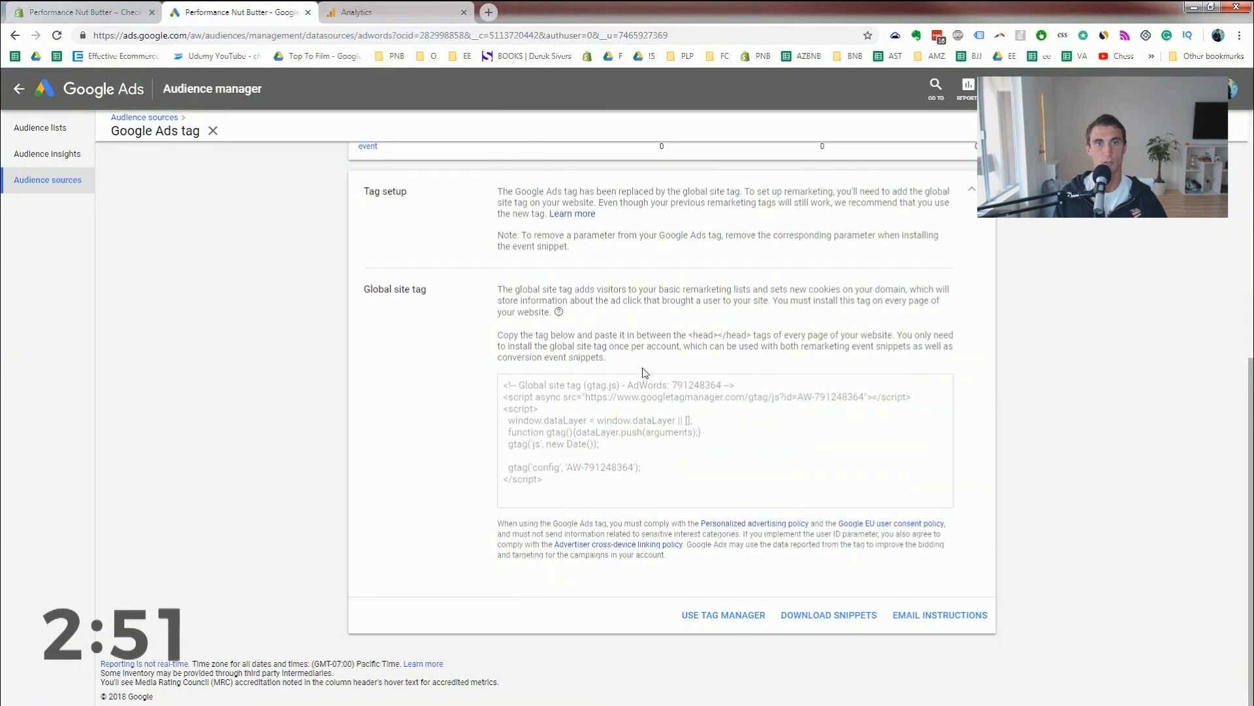
scroll(up, 3)
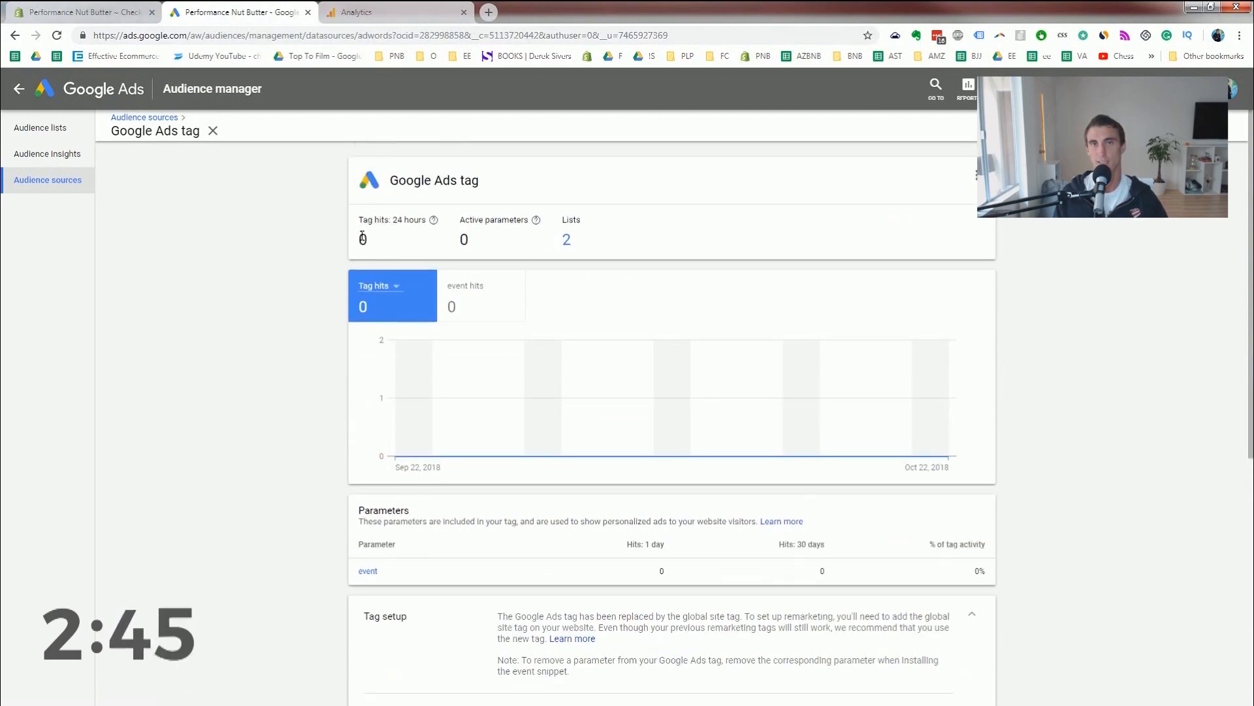
mouse_move(669, 259)
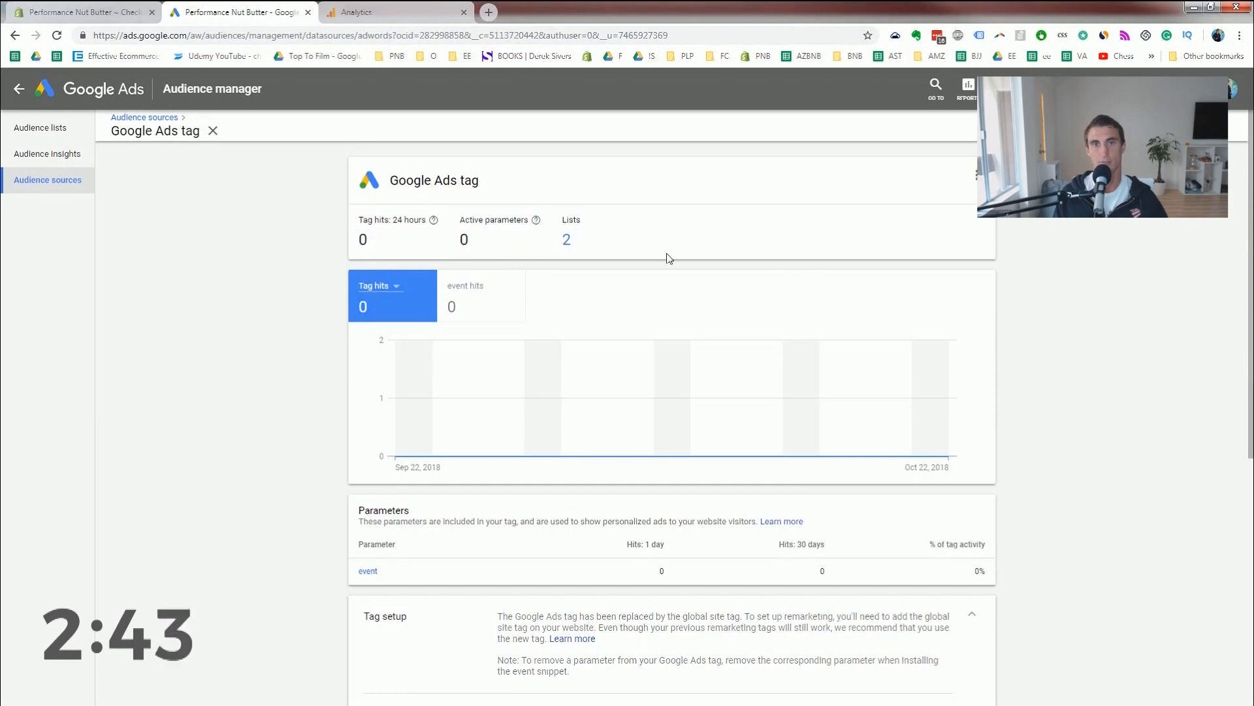
mouse_move(583, 177)
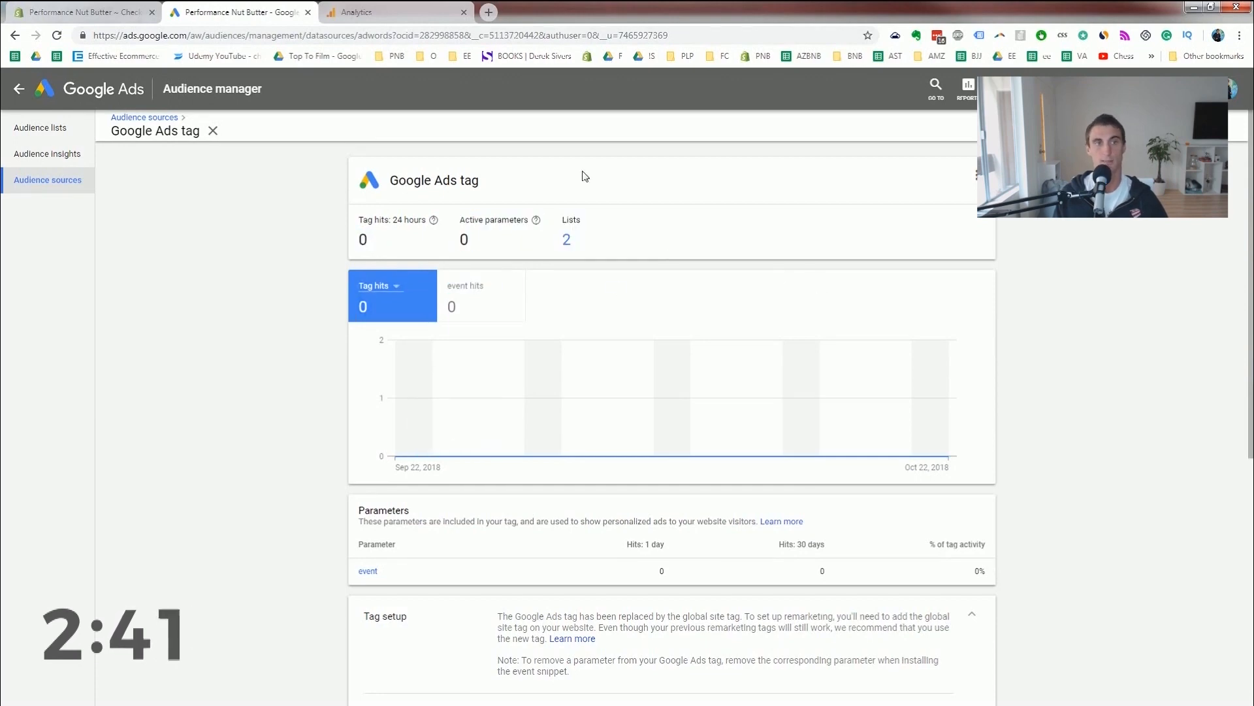
mouse_move(39, 128)
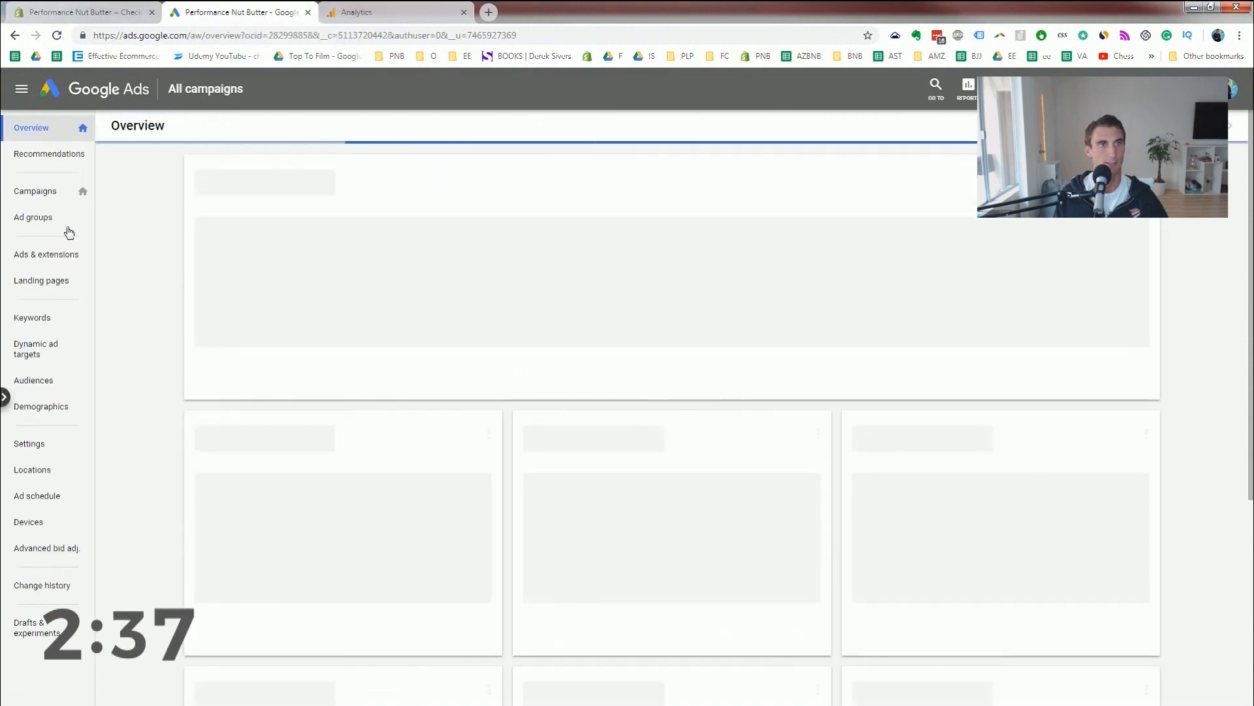
Start a new campaign from the All campaigns list.
click(35, 191)
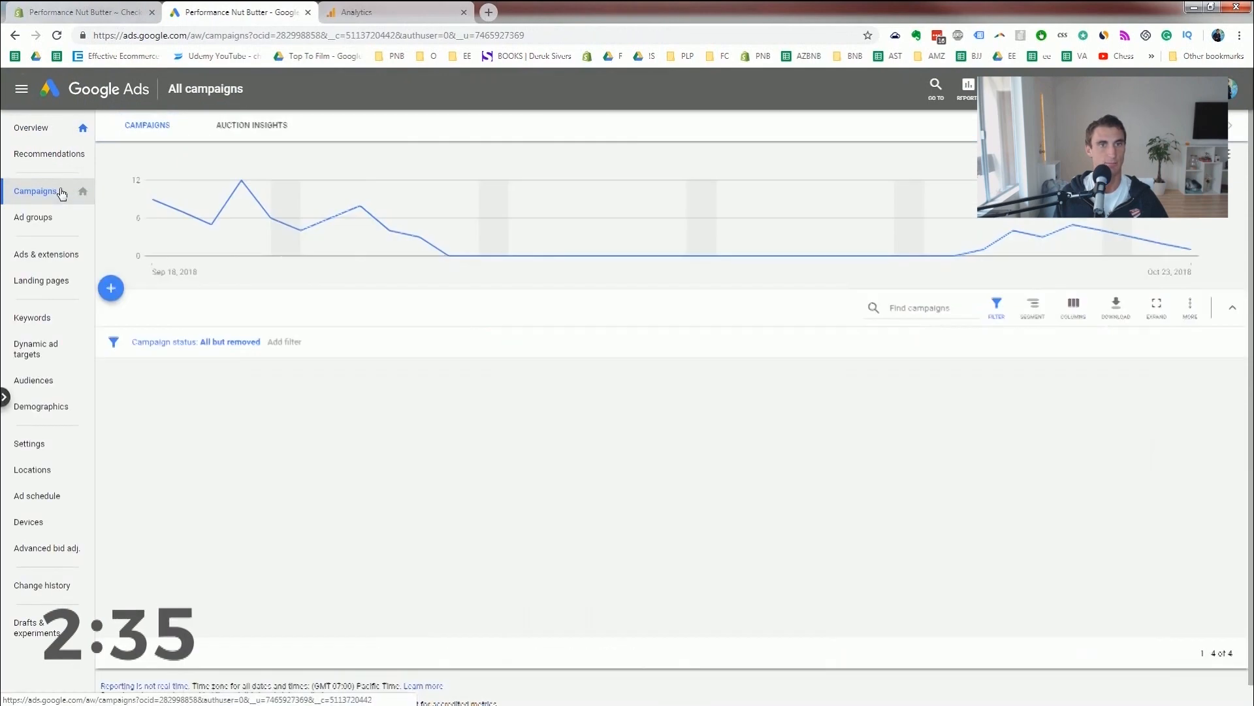
click(35, 191)
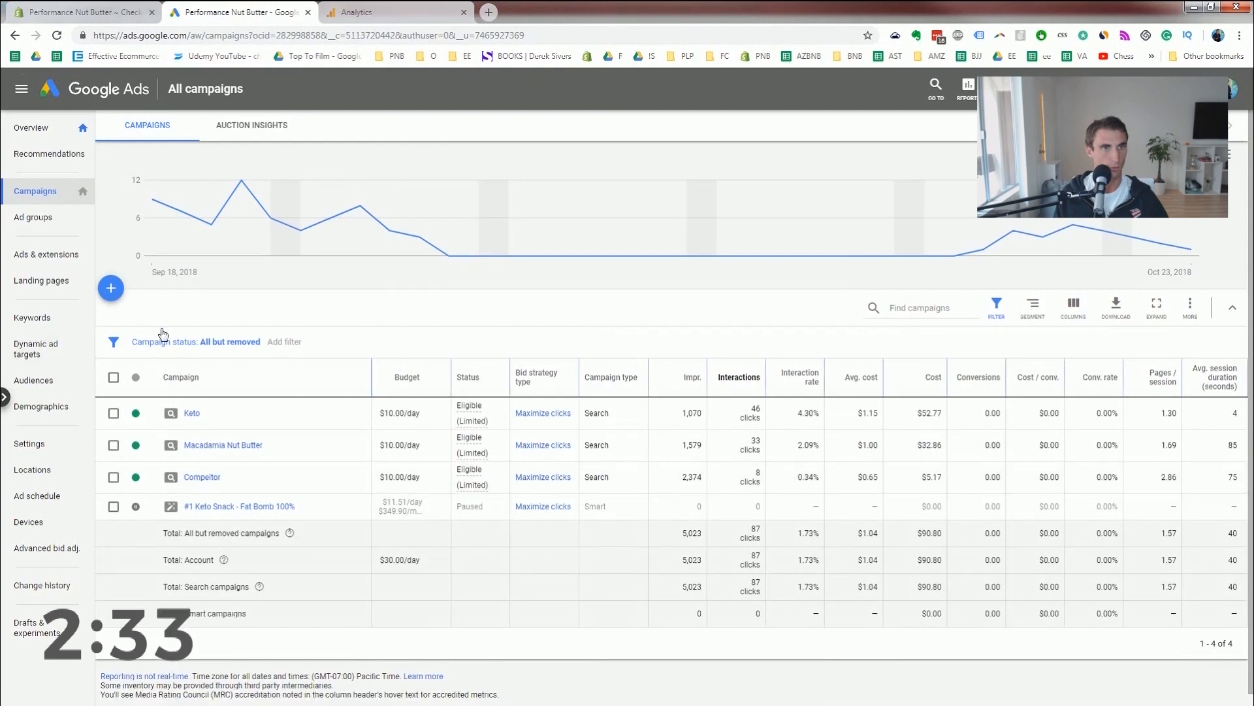
click(110, 288)
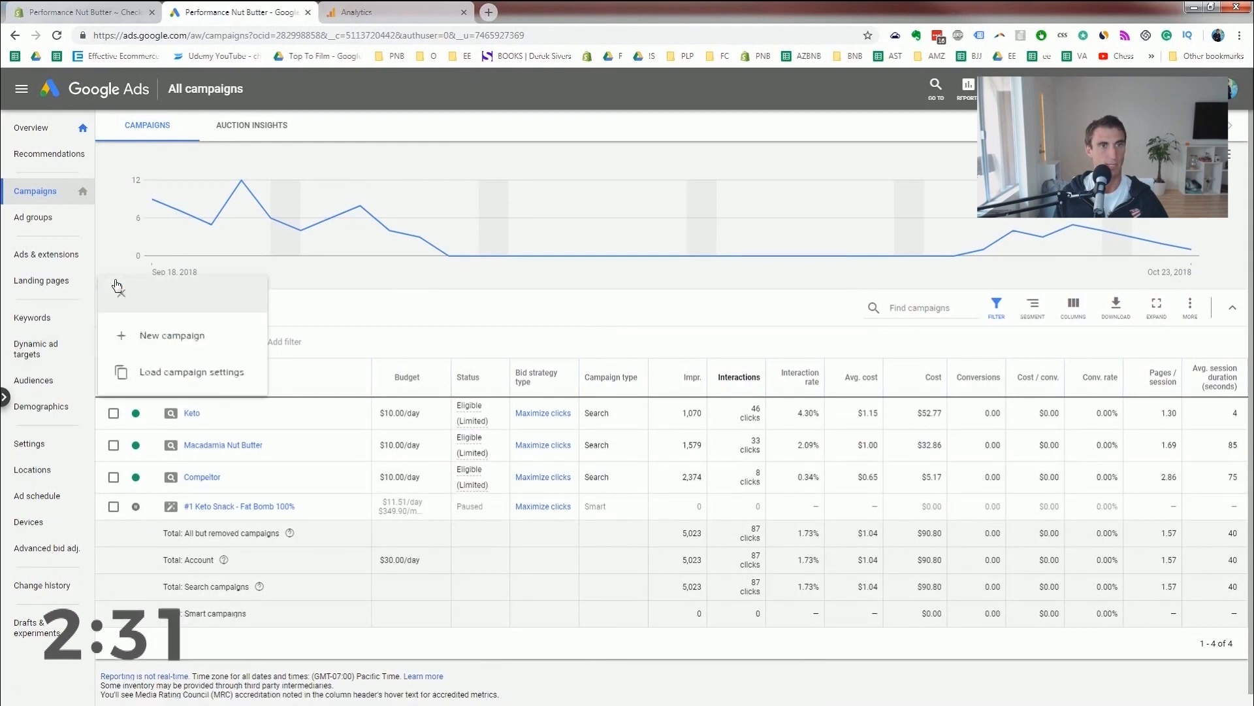
click(171, 336)
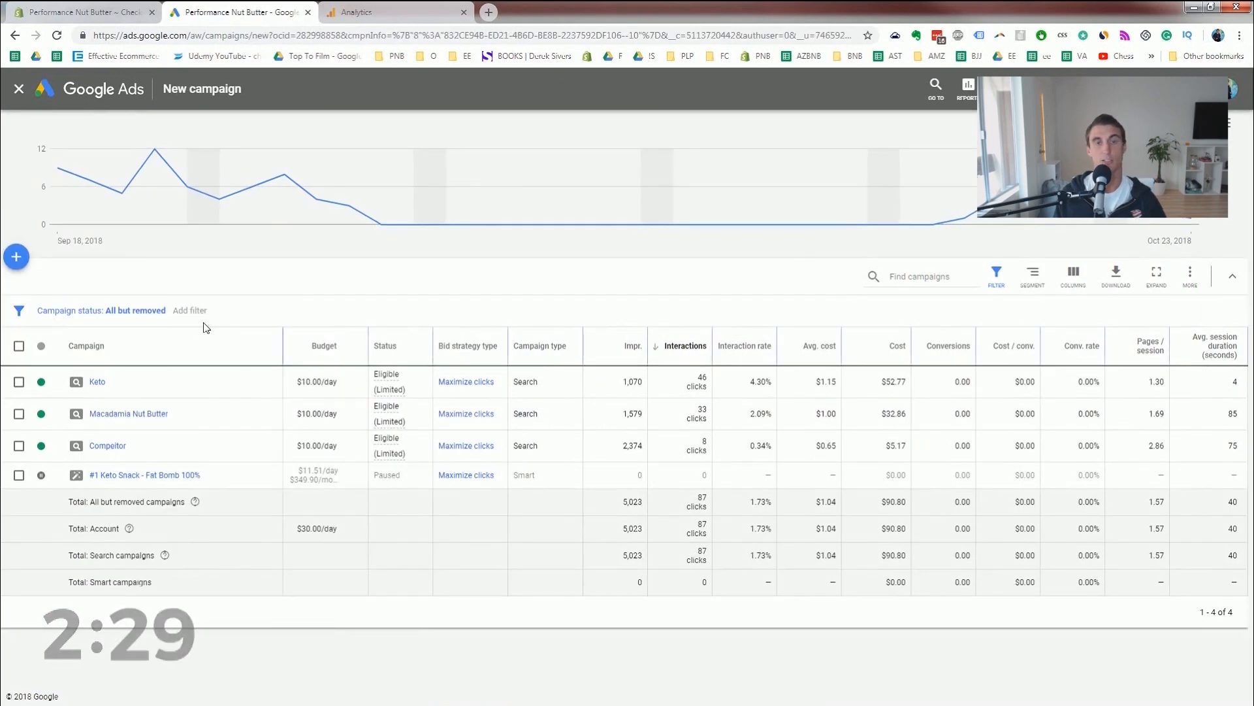
Make it a Display campaign with the Sales goal and standard subtype.
click(15, 258)
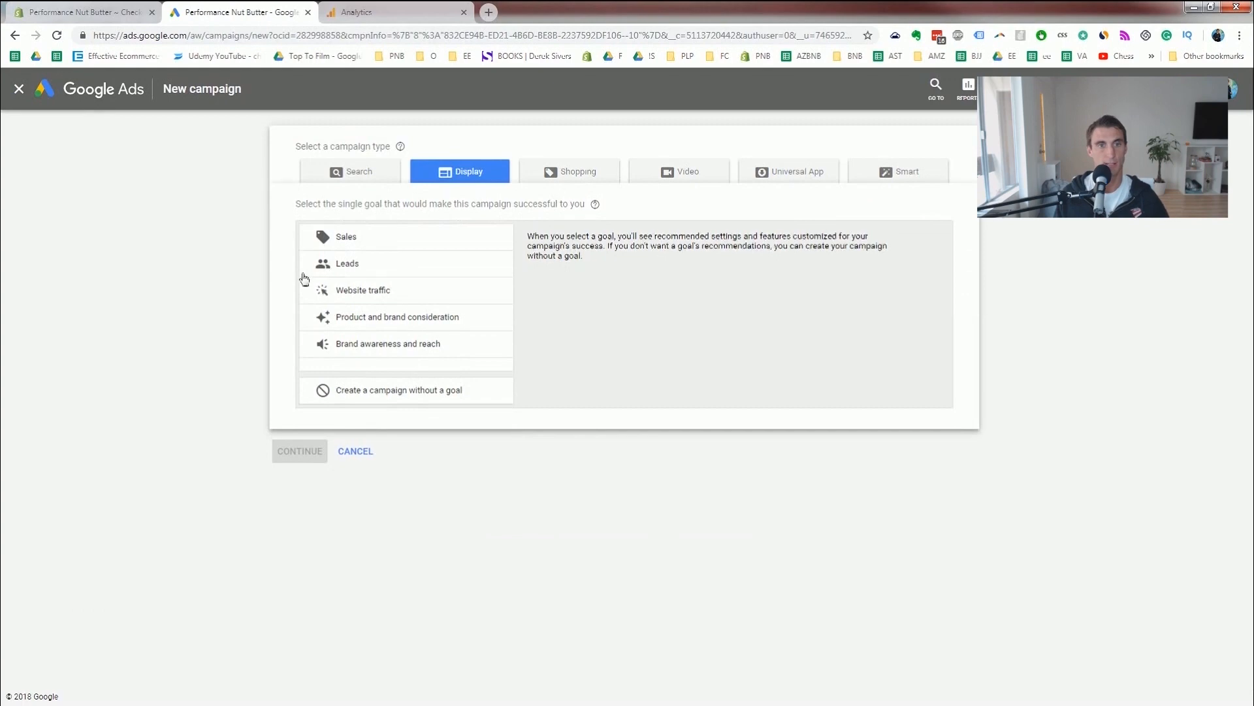
click(345, 236)
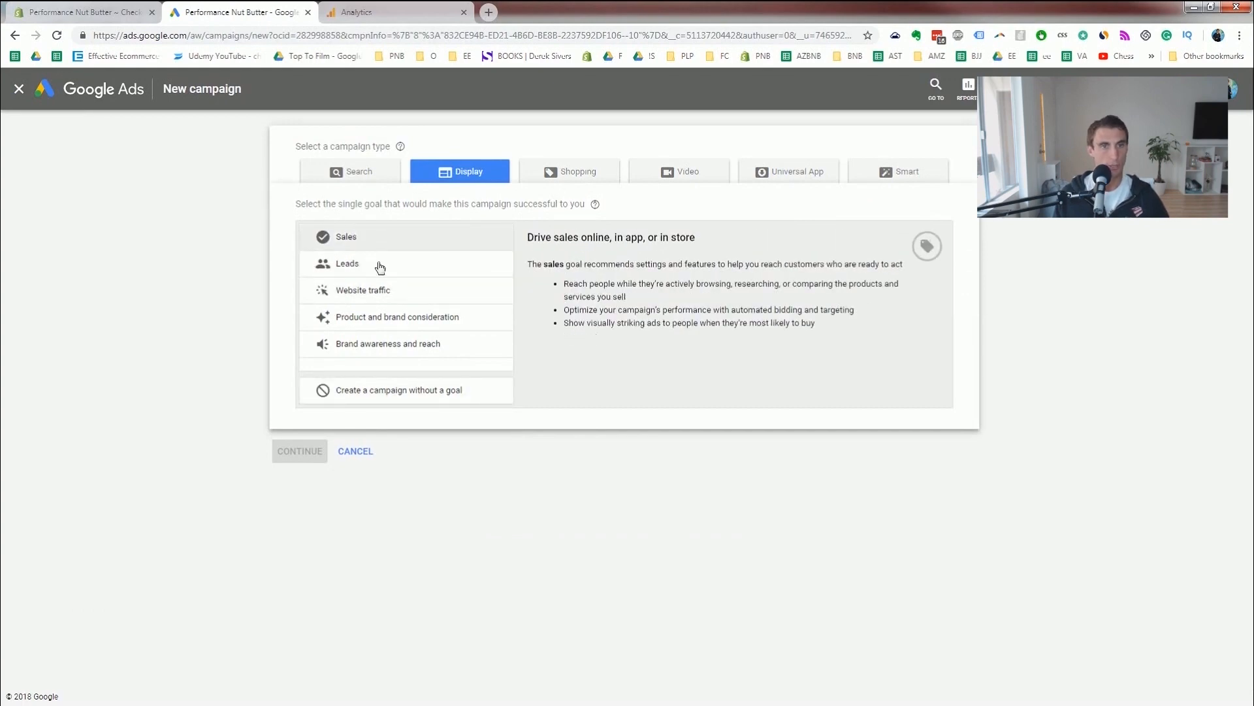
click(348, 262)
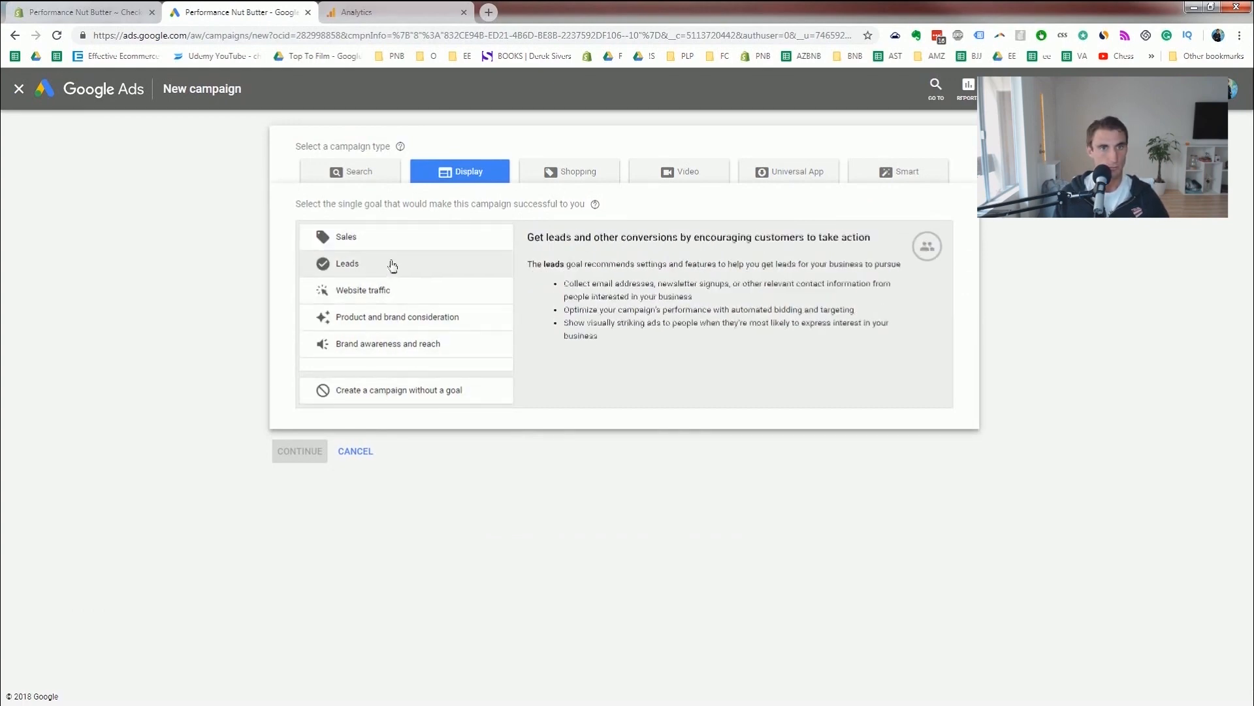
click(397, 389)
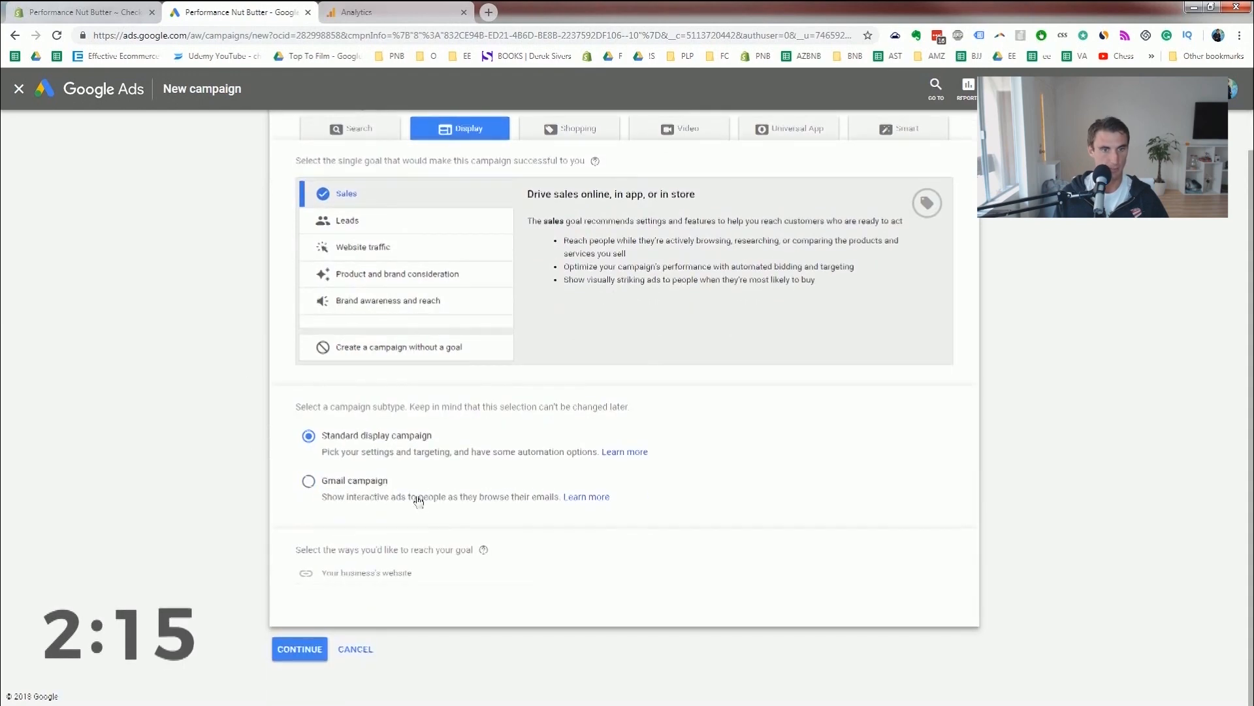
Enter performancenutbutter.com as the business website and continue to campaign settings.
text(perfor)
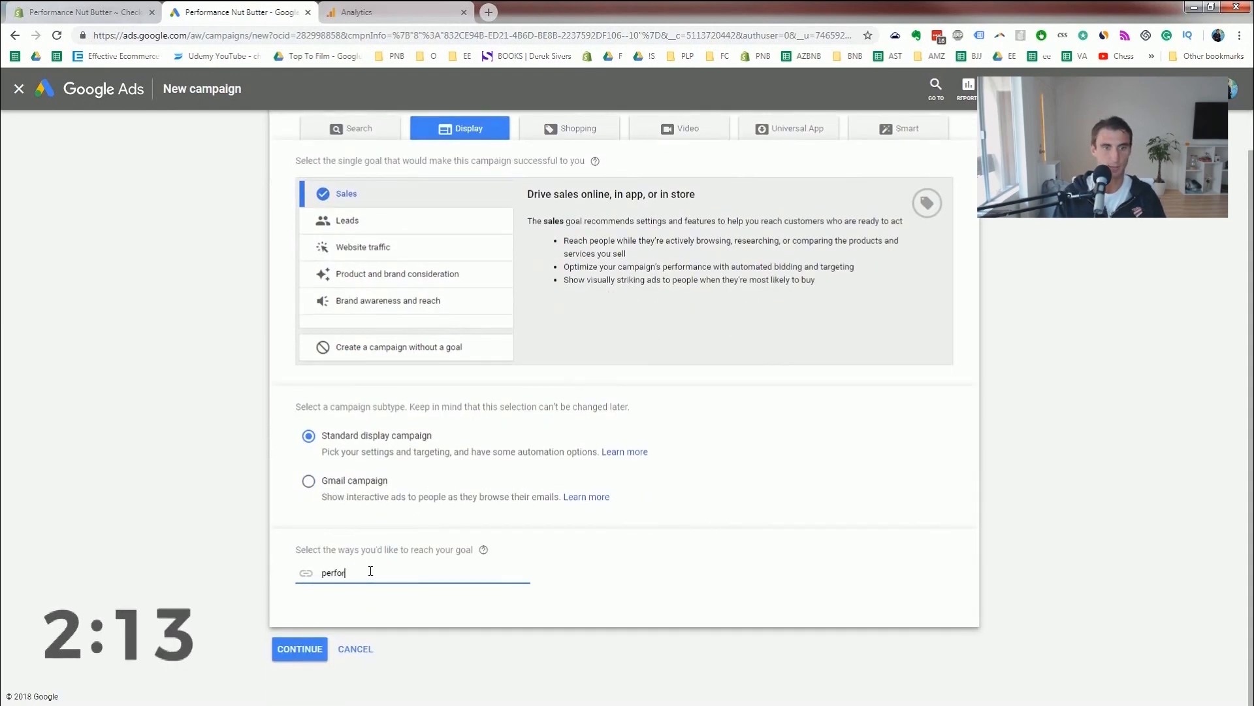
text(performancenutbutter.c)
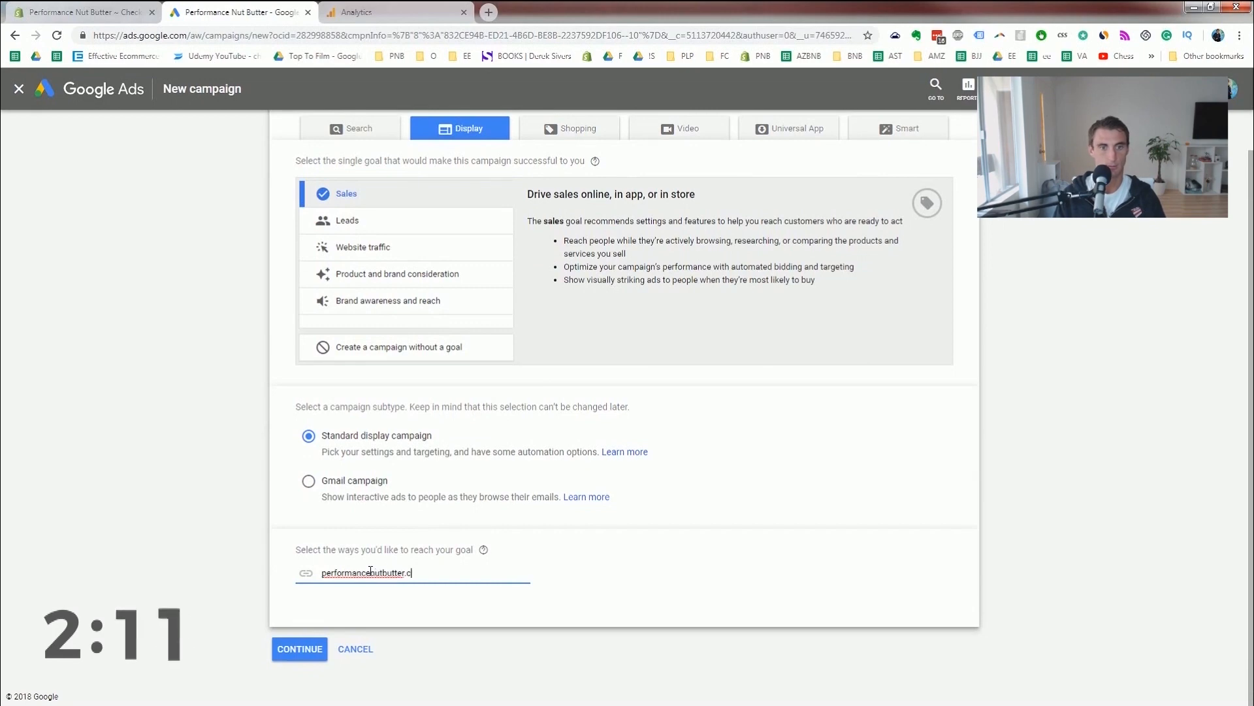
click(299, 650)
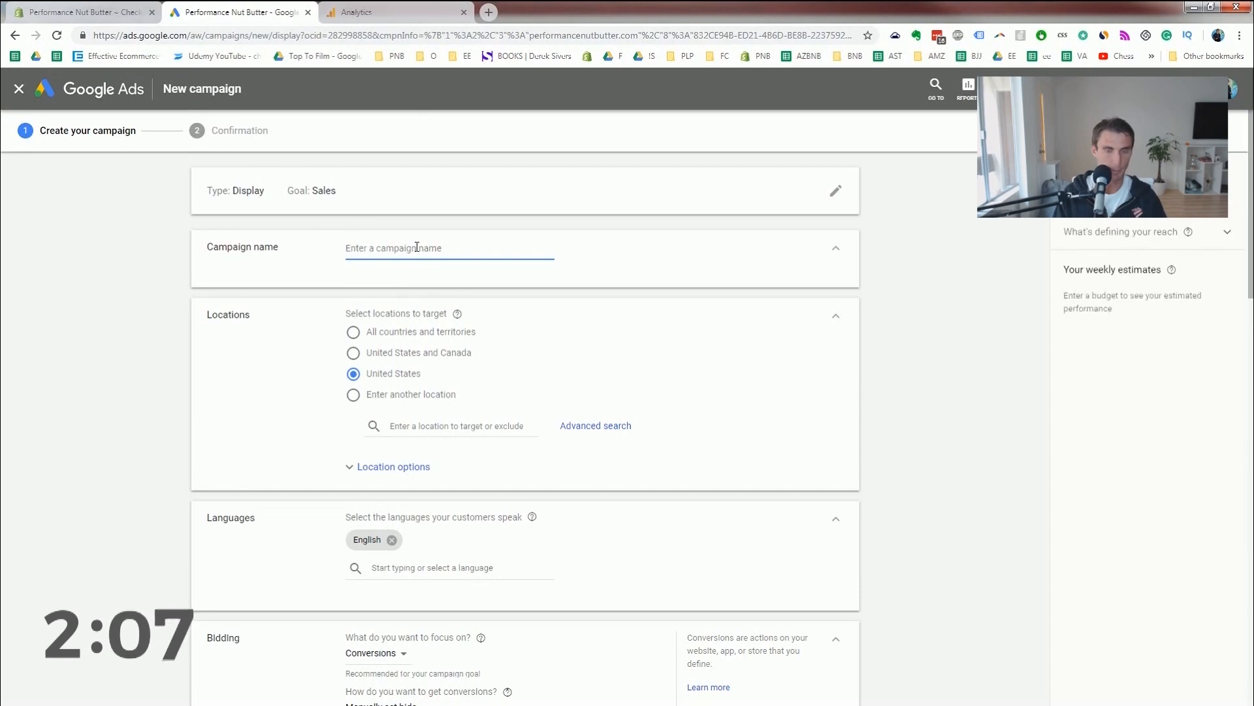
Name the campaign 'Remar...' and set the average daily budget to $2.
text(Remar)
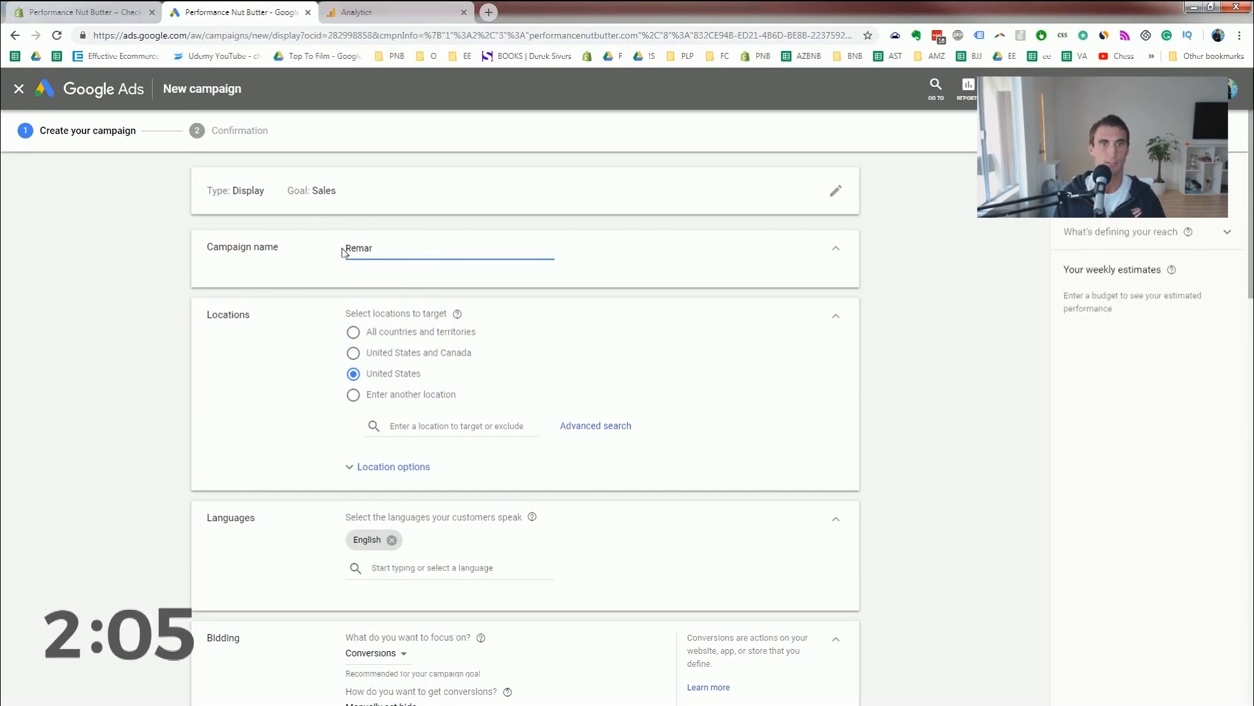
scroll(down, 3)
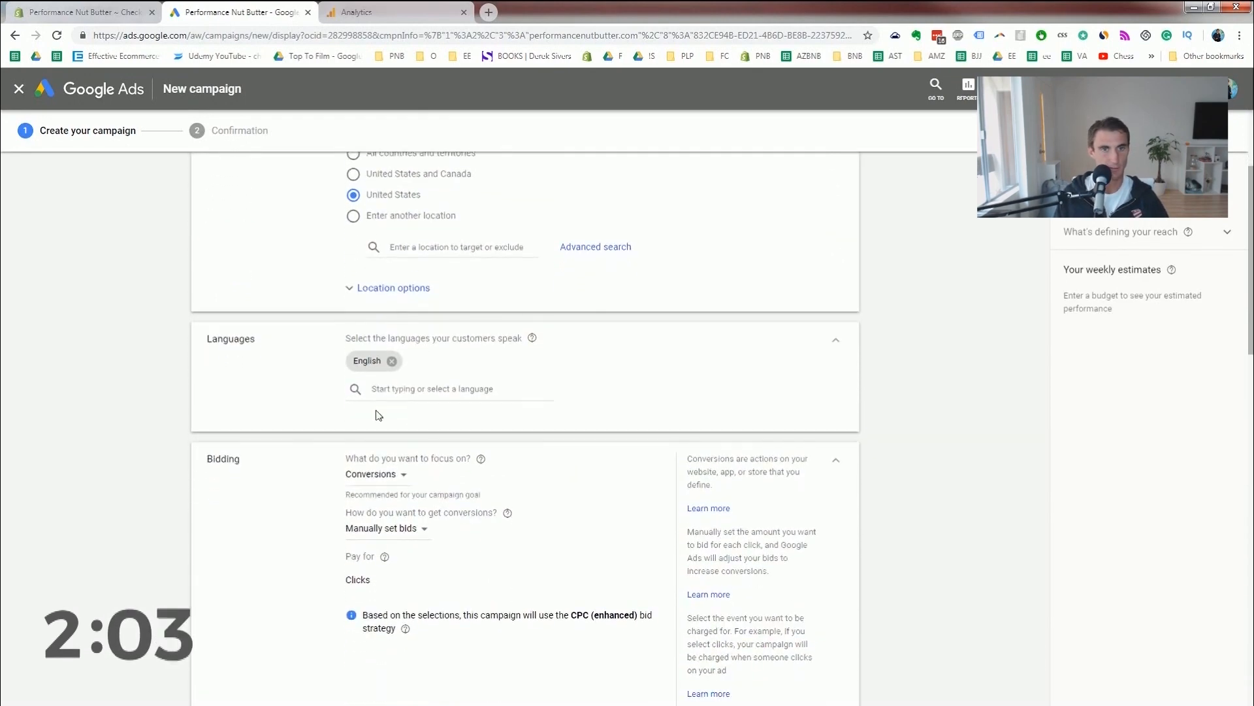
scroll(down, 3)
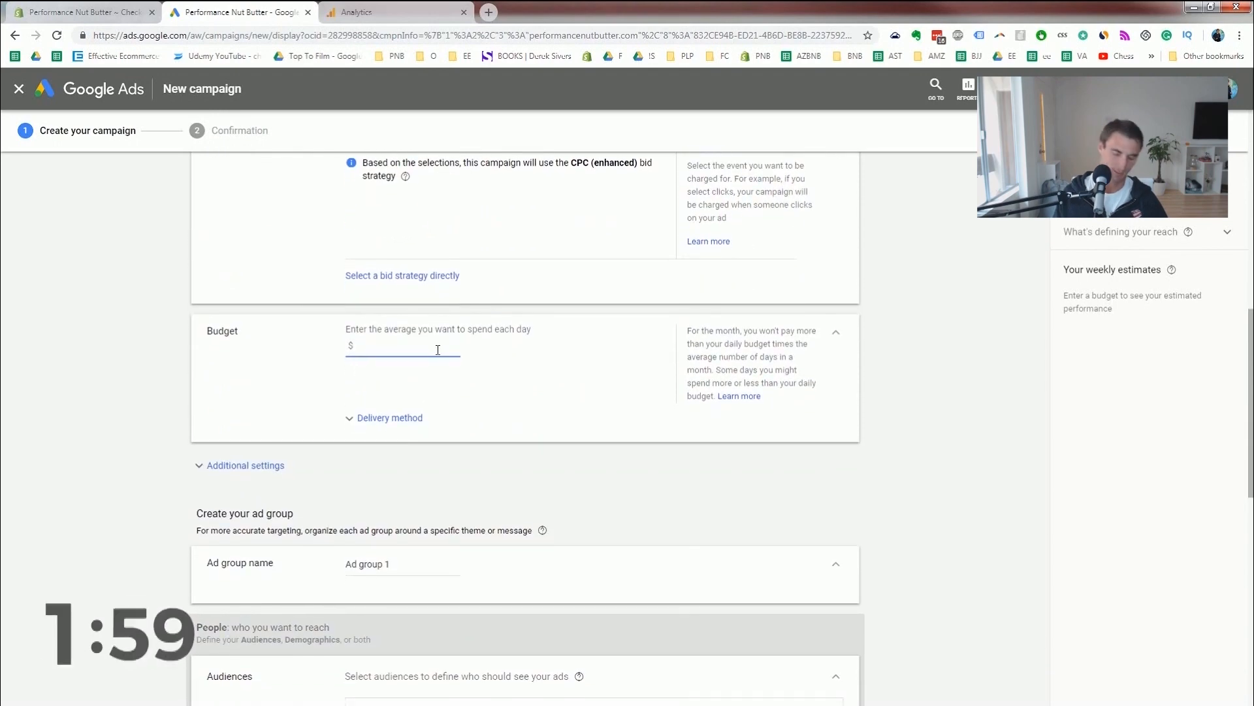
text(5)
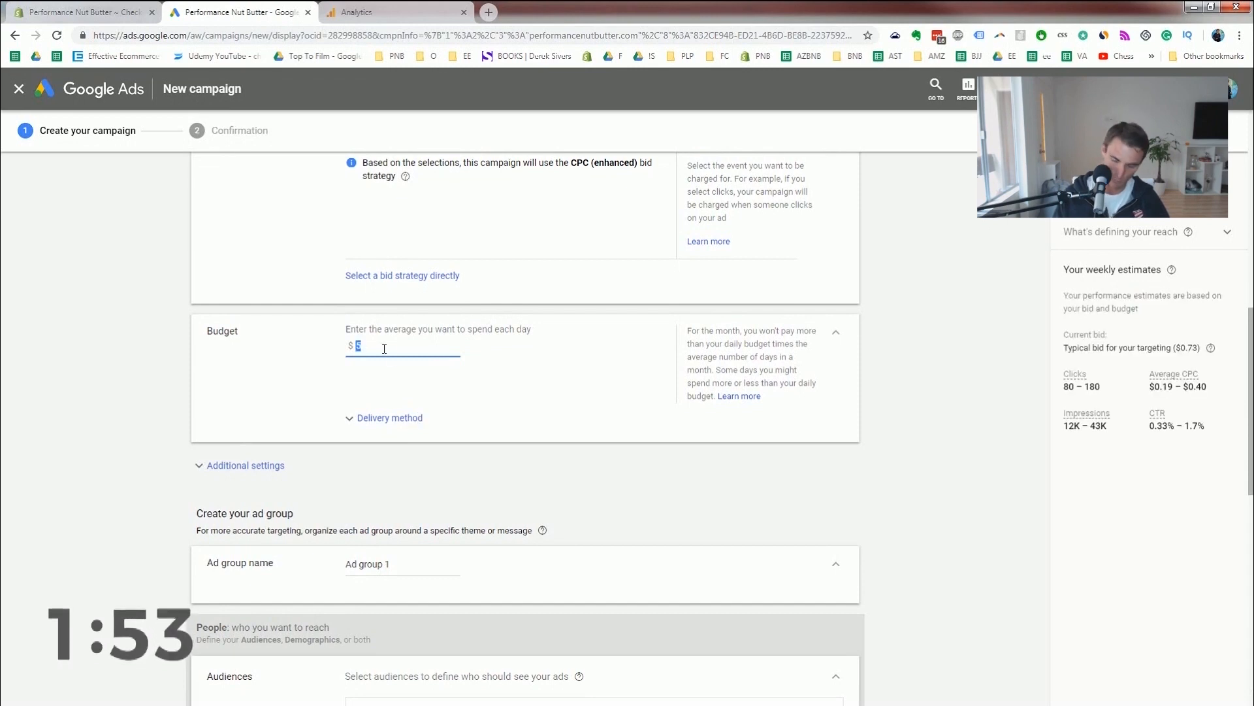
text(2)
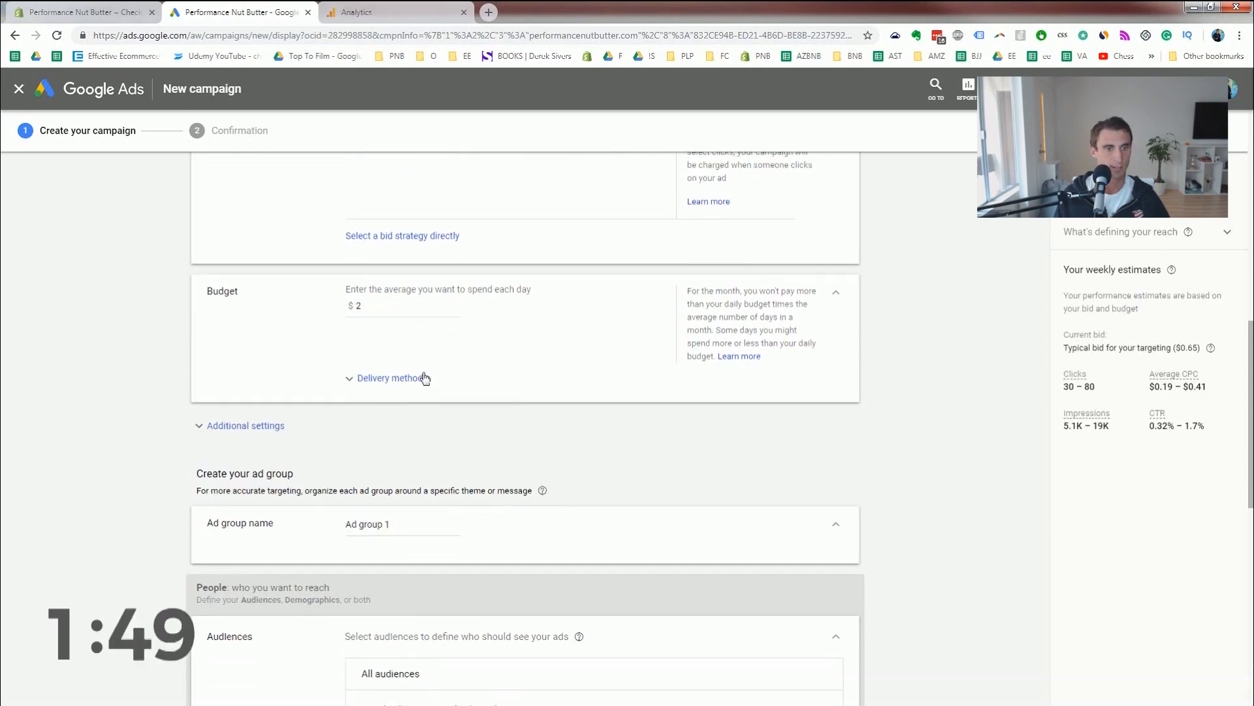
Target the All visitors (system-defined) website visitors audience.
scroll(down, 3)
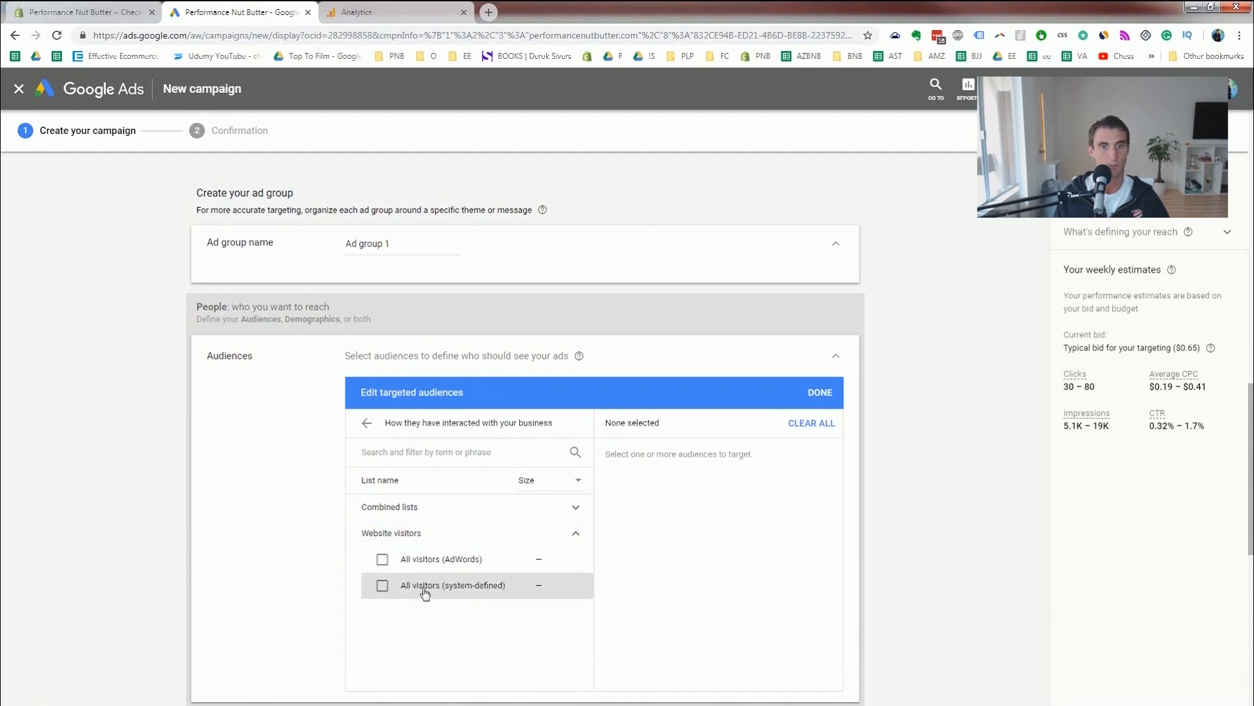
click(382, 585)
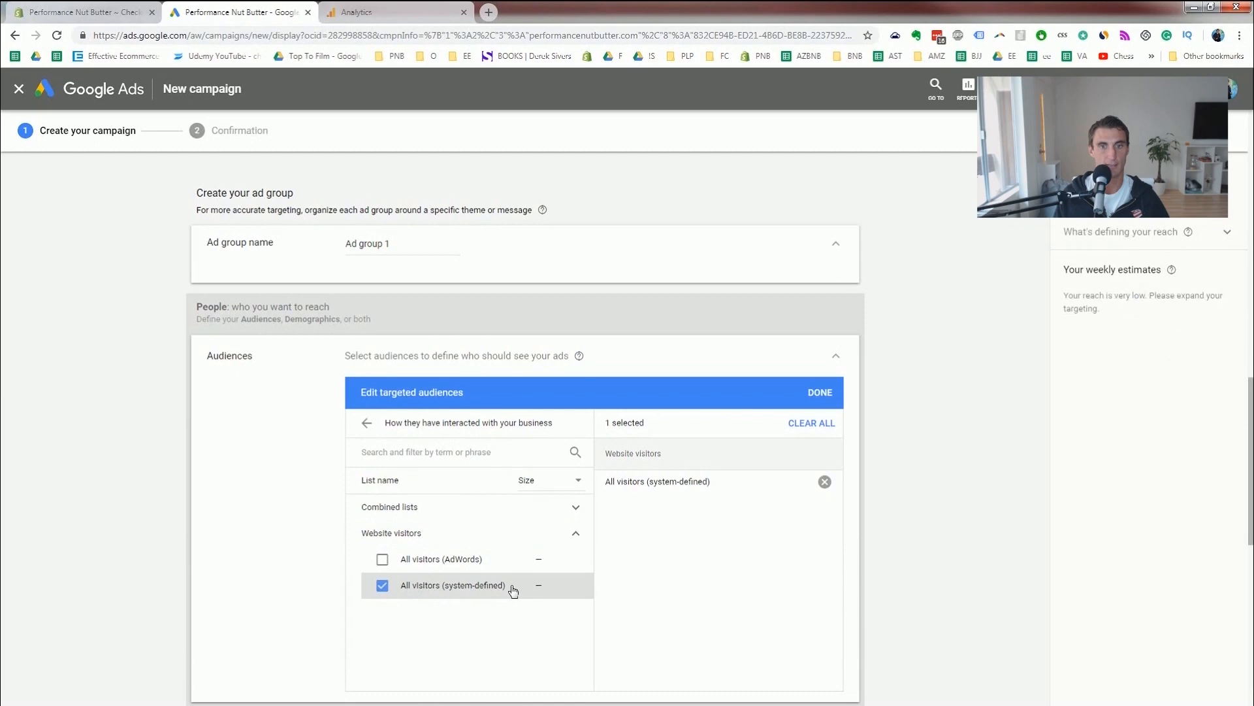
mouse_move(442, 565)
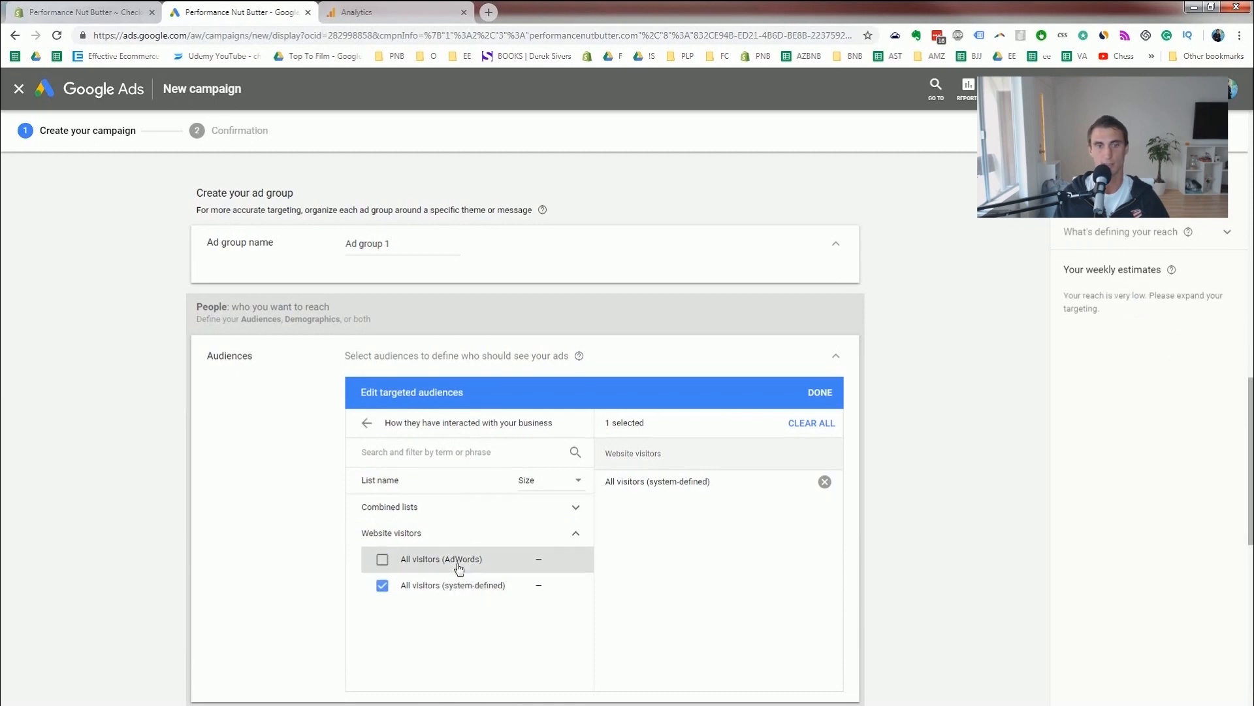
click(381, 558)
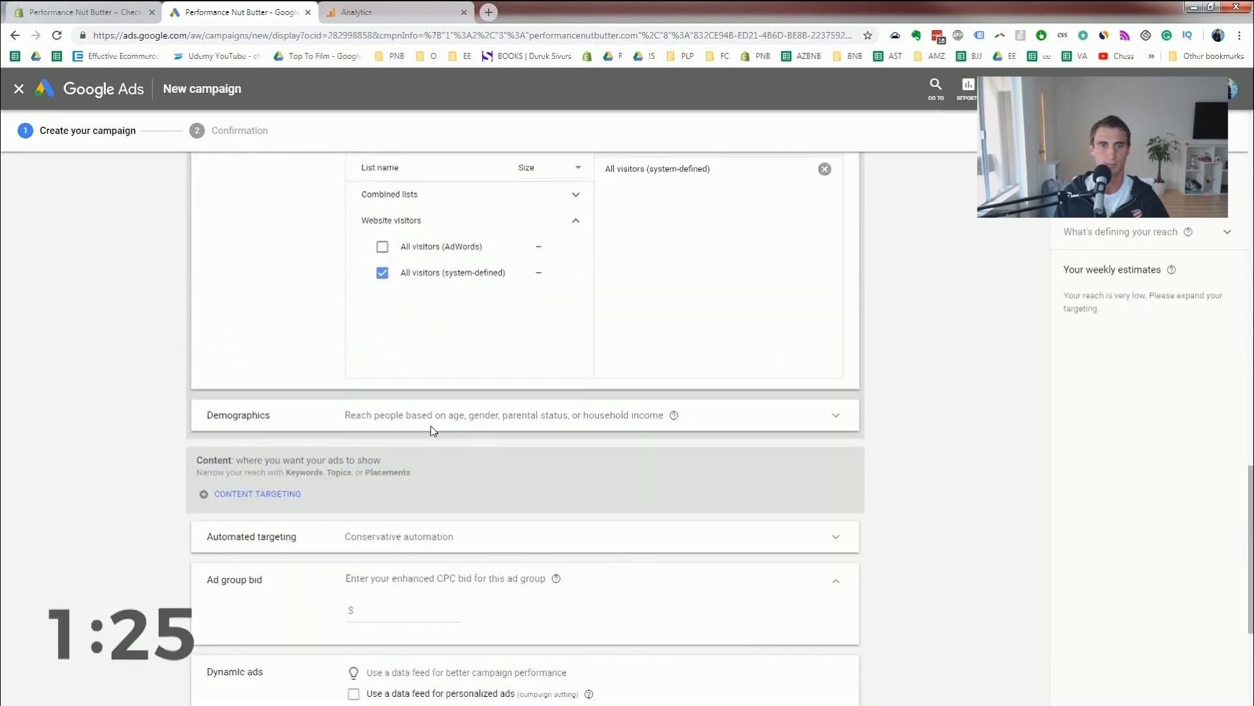
Set the ad group bid to $0.50.
scroll(down, 3)
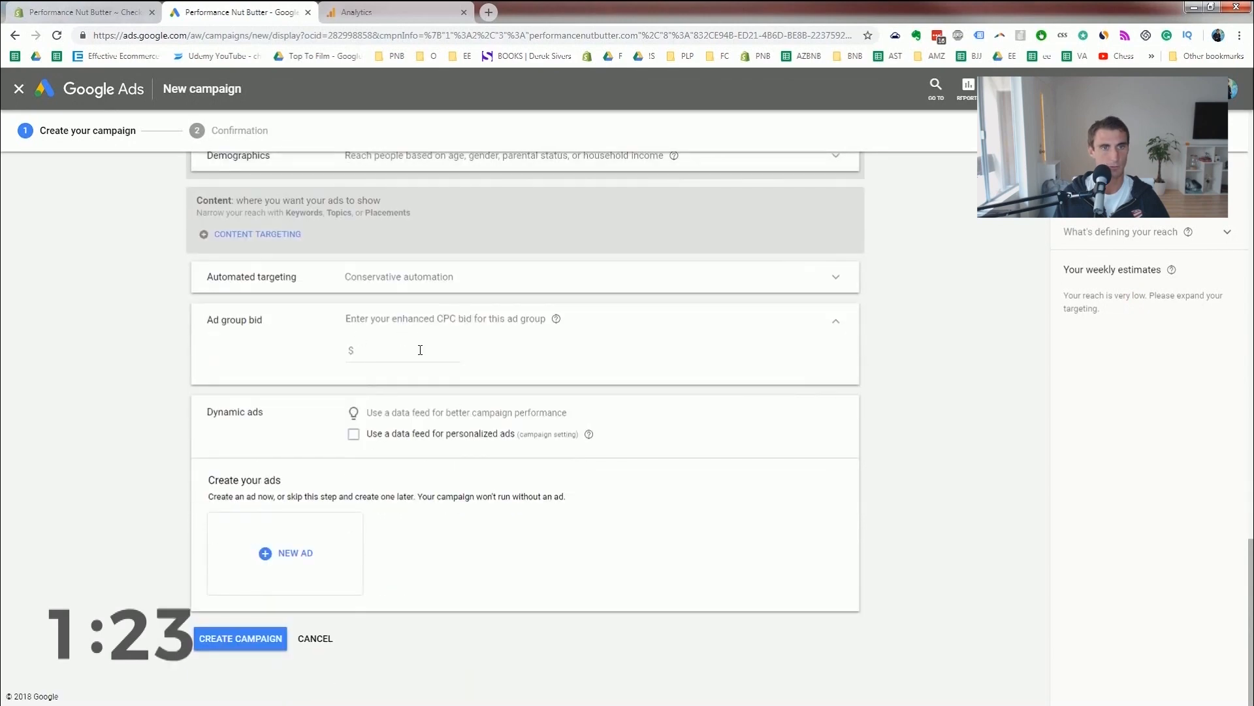
click(402, 350)
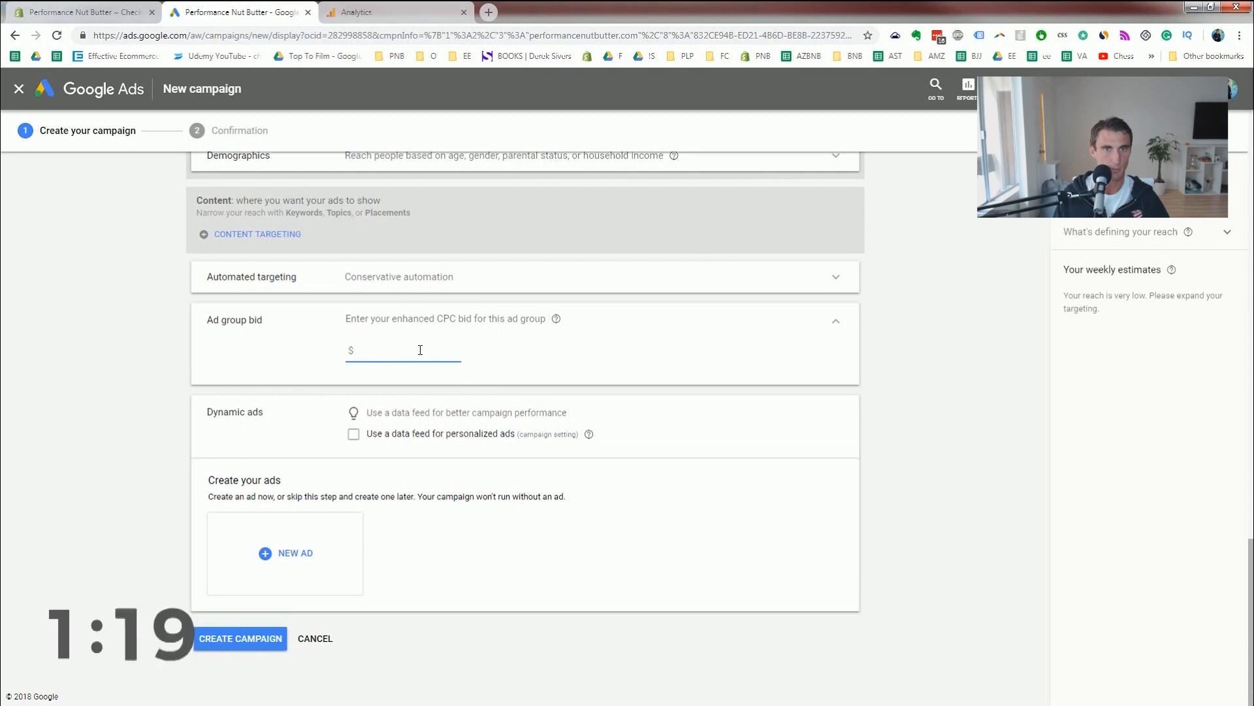
text(.5)
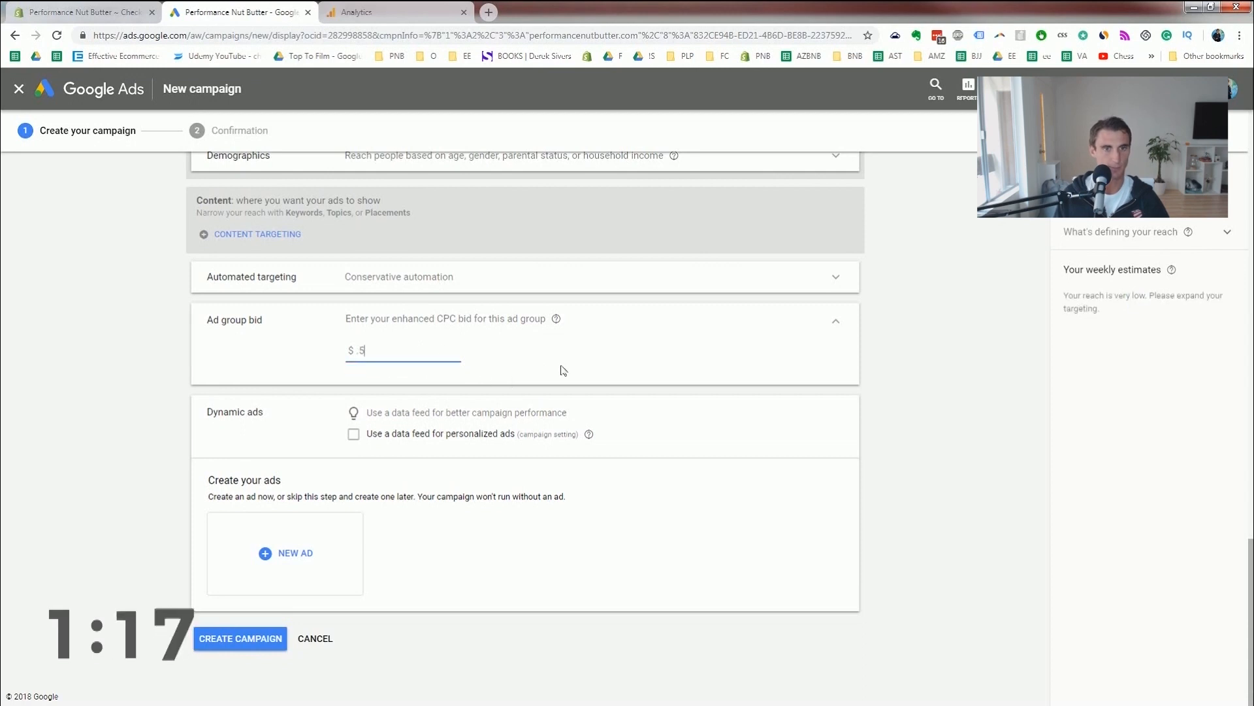
click(493, 379)
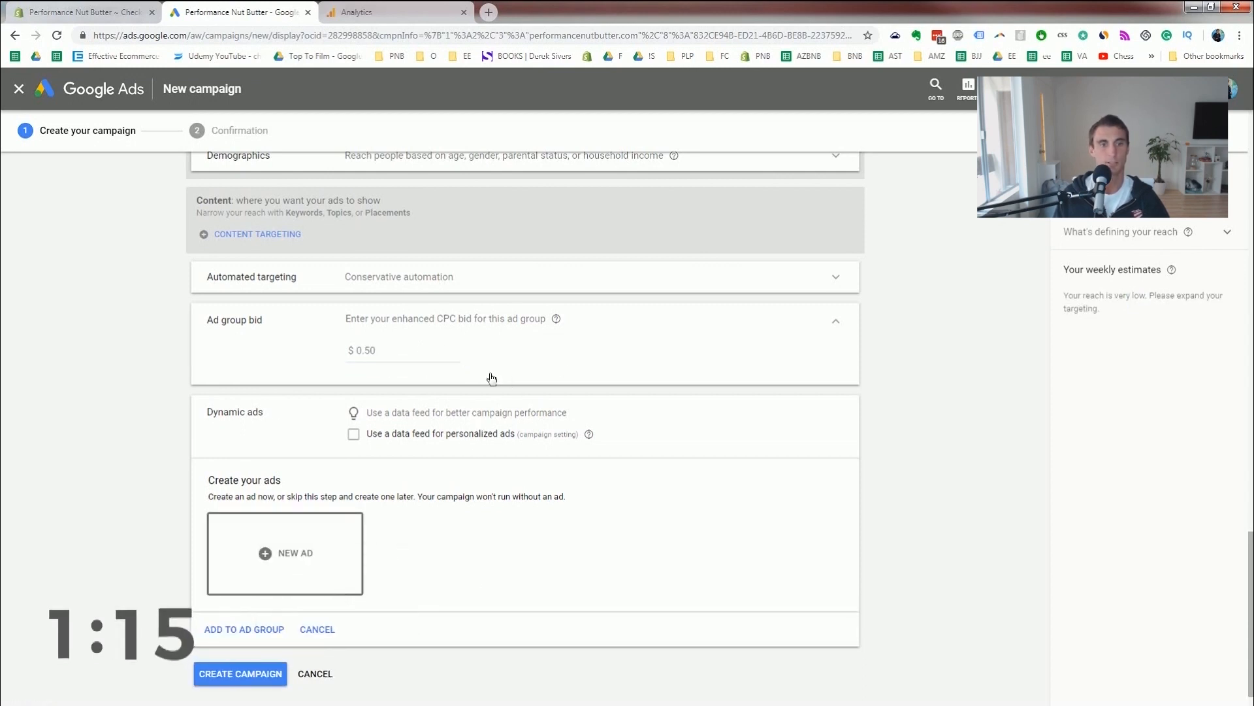
Start a new display ad and show the supported sizes and formats reference.
click(284, 553)
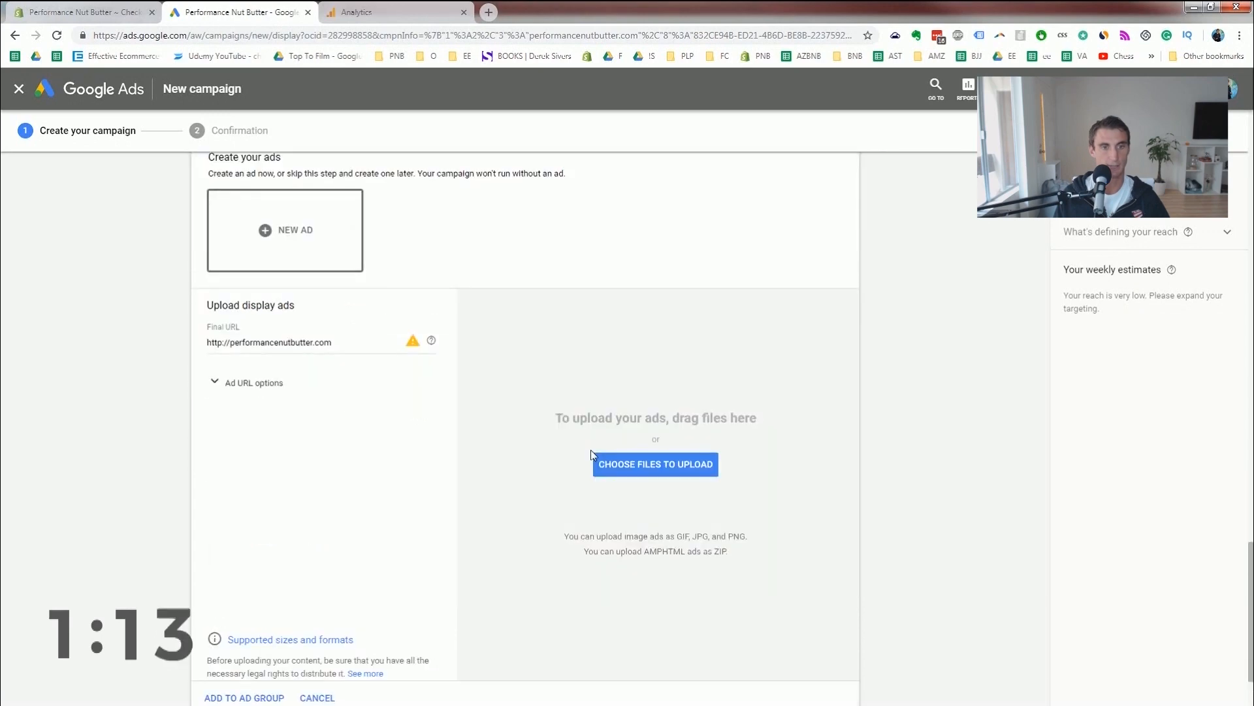
scroll(down, 3)
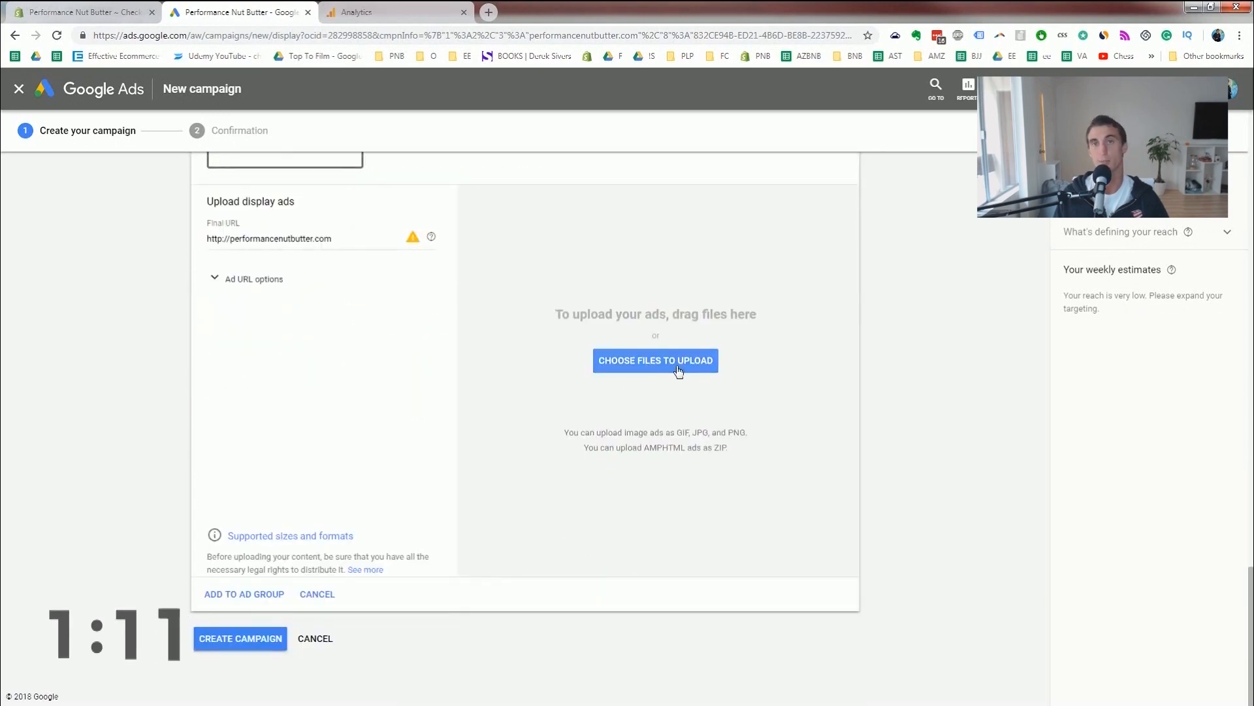
mouse_move(704, 261)
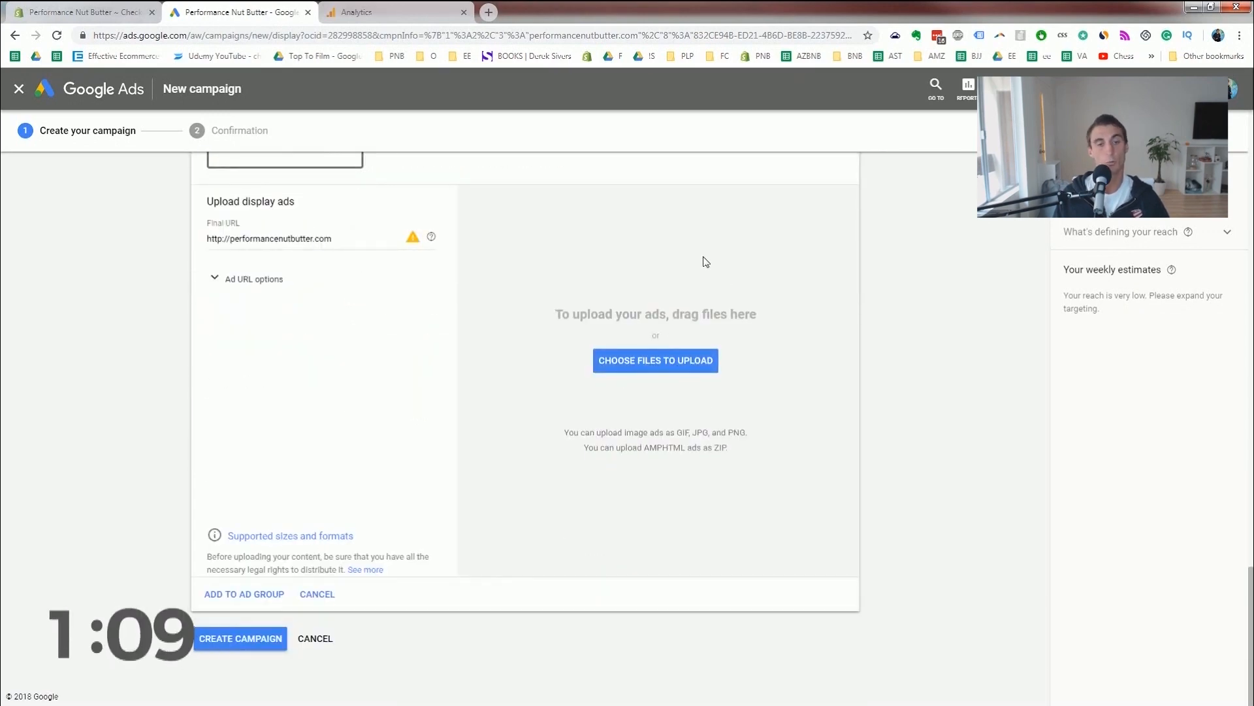
click(290, 536)
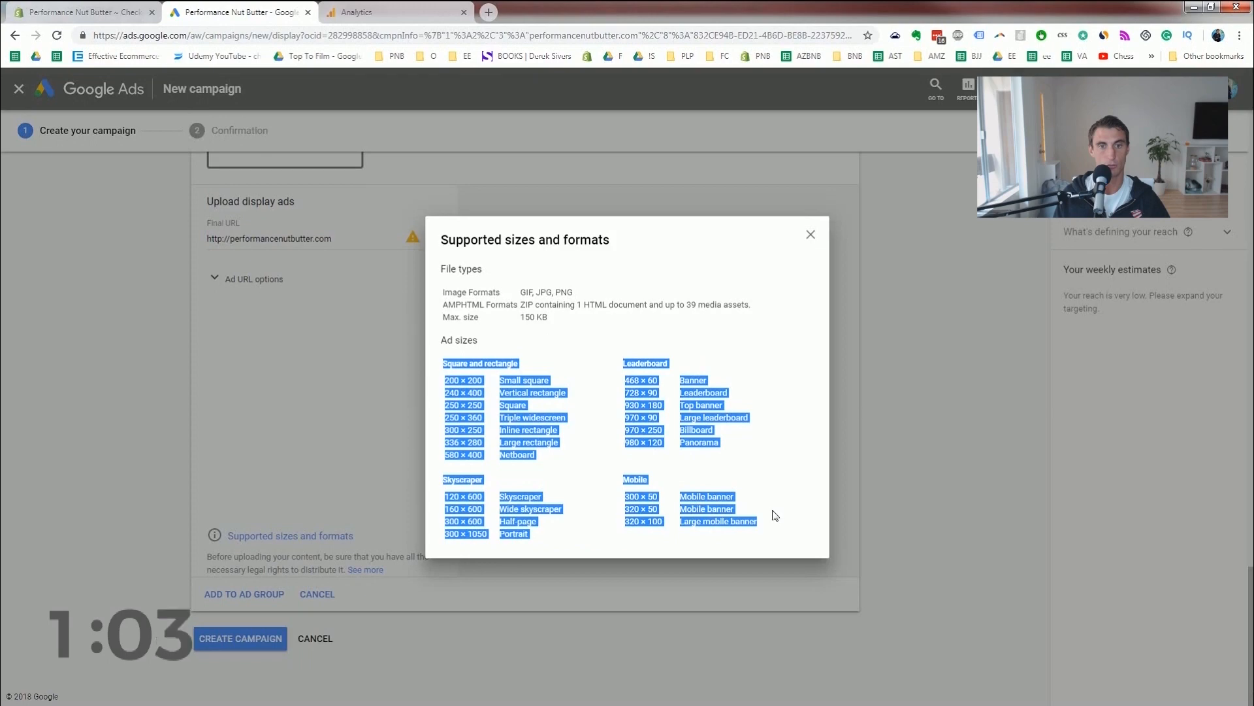
Highlight the 250 × 250 Square entry in the supported ad sizes list.
click(498, 413)
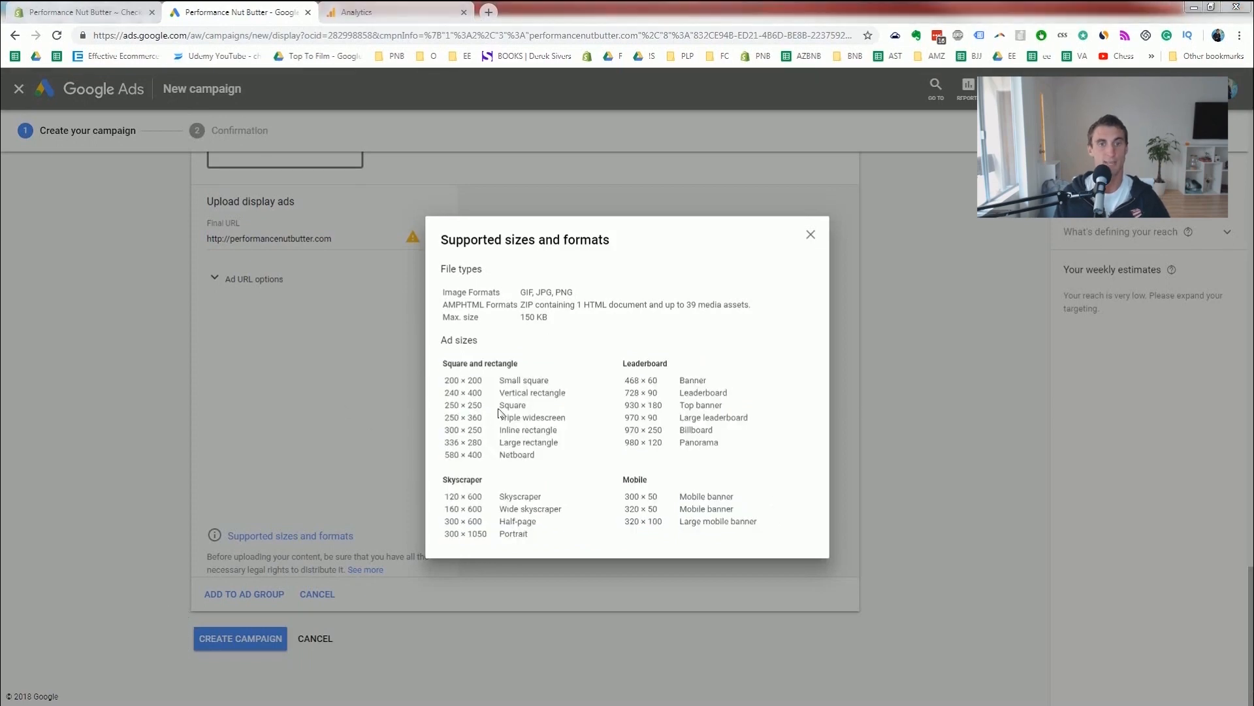
double_click(512, 405)
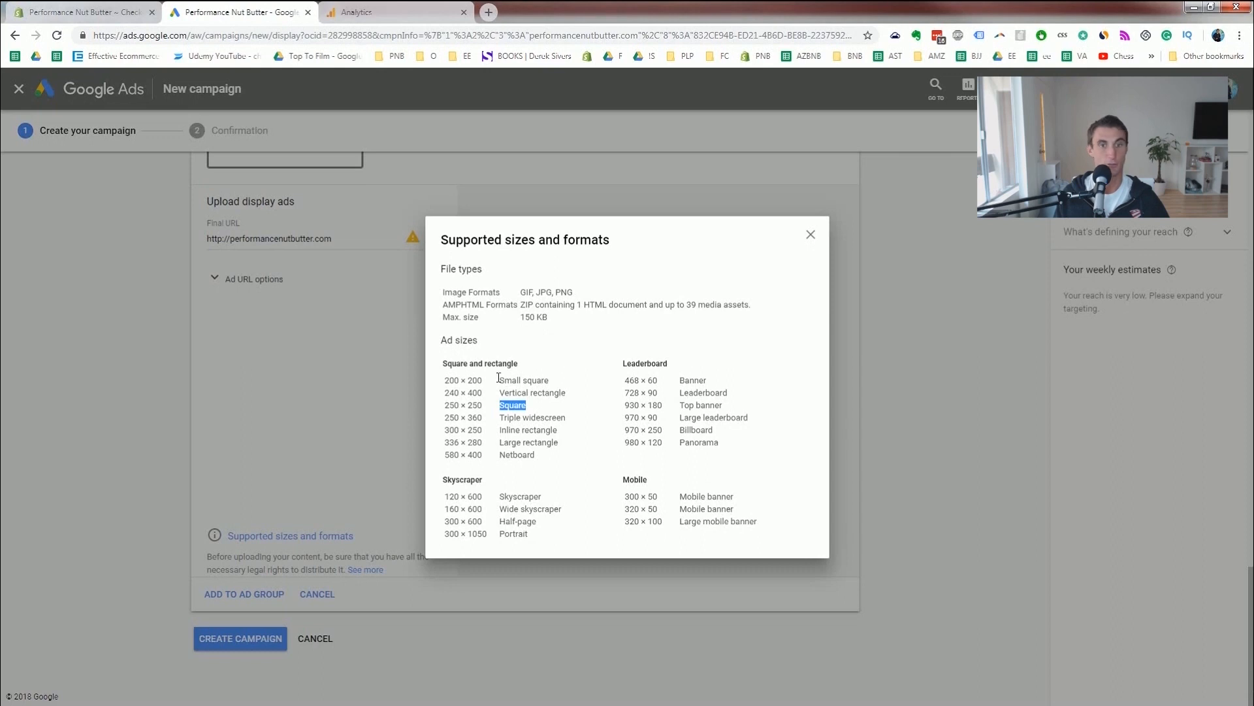
mouse_move(513, 376)
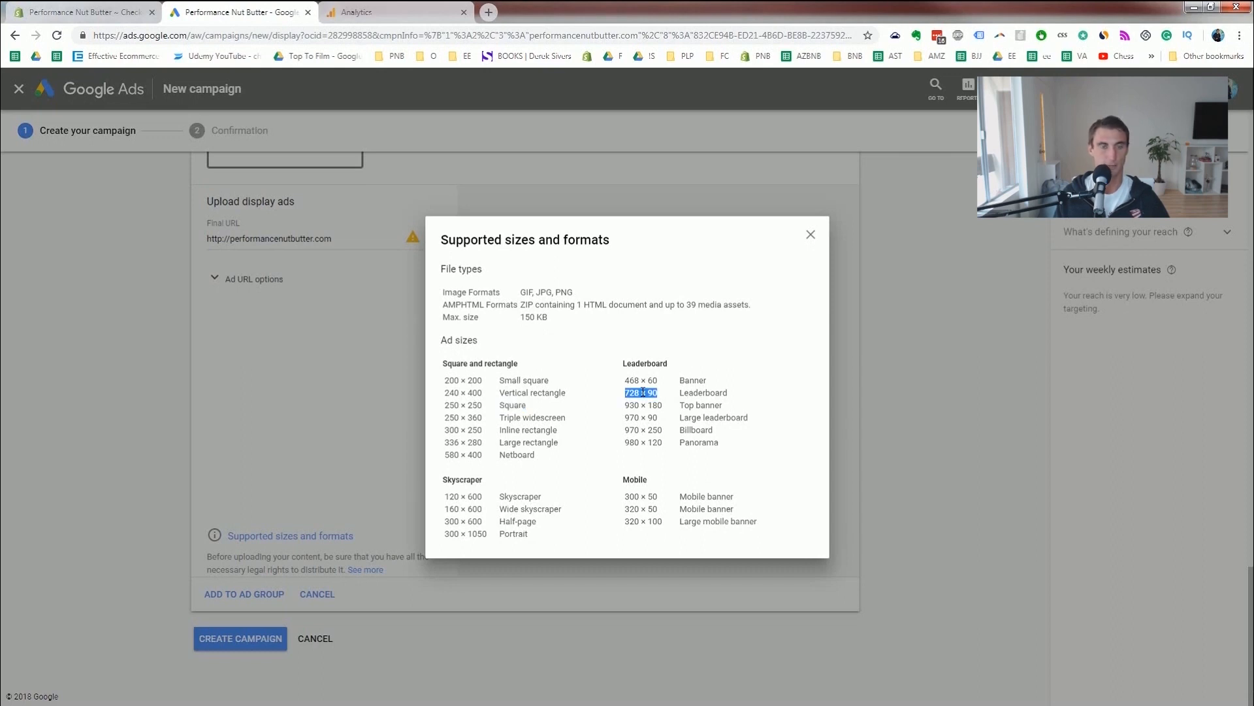
mouse_move(590, 420)
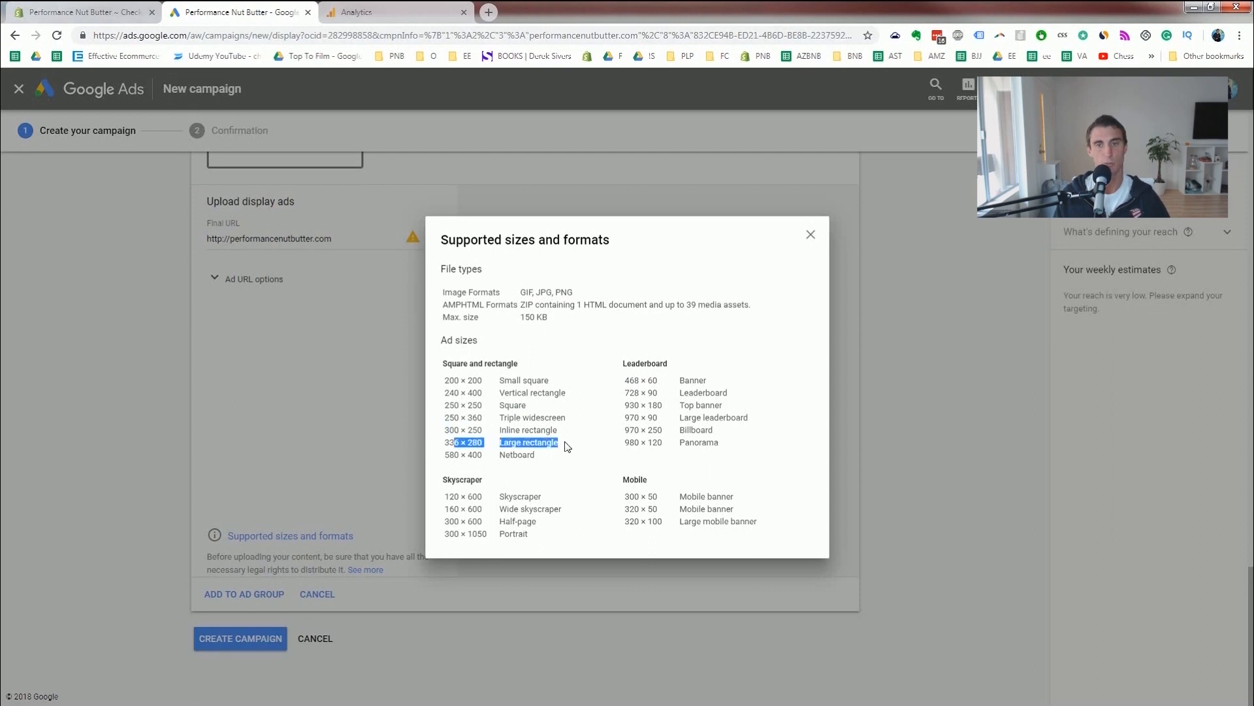
mouse_move(596, 374)
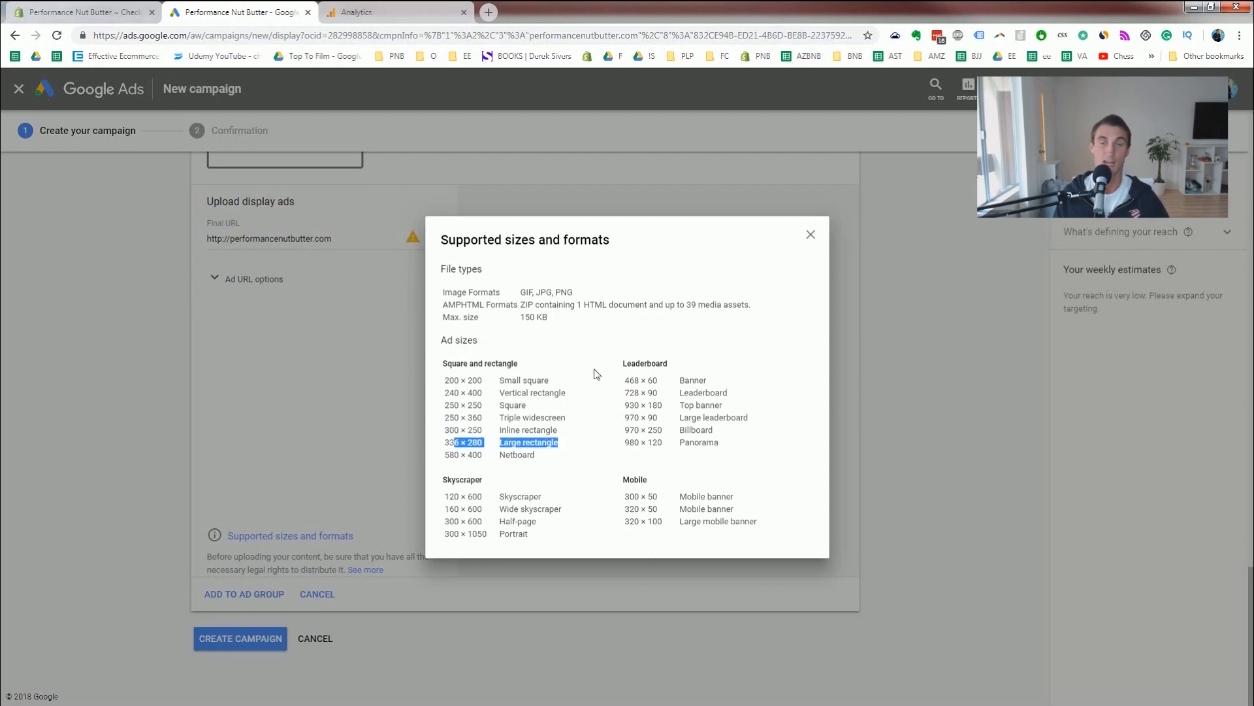
mouse_move(601, 411)
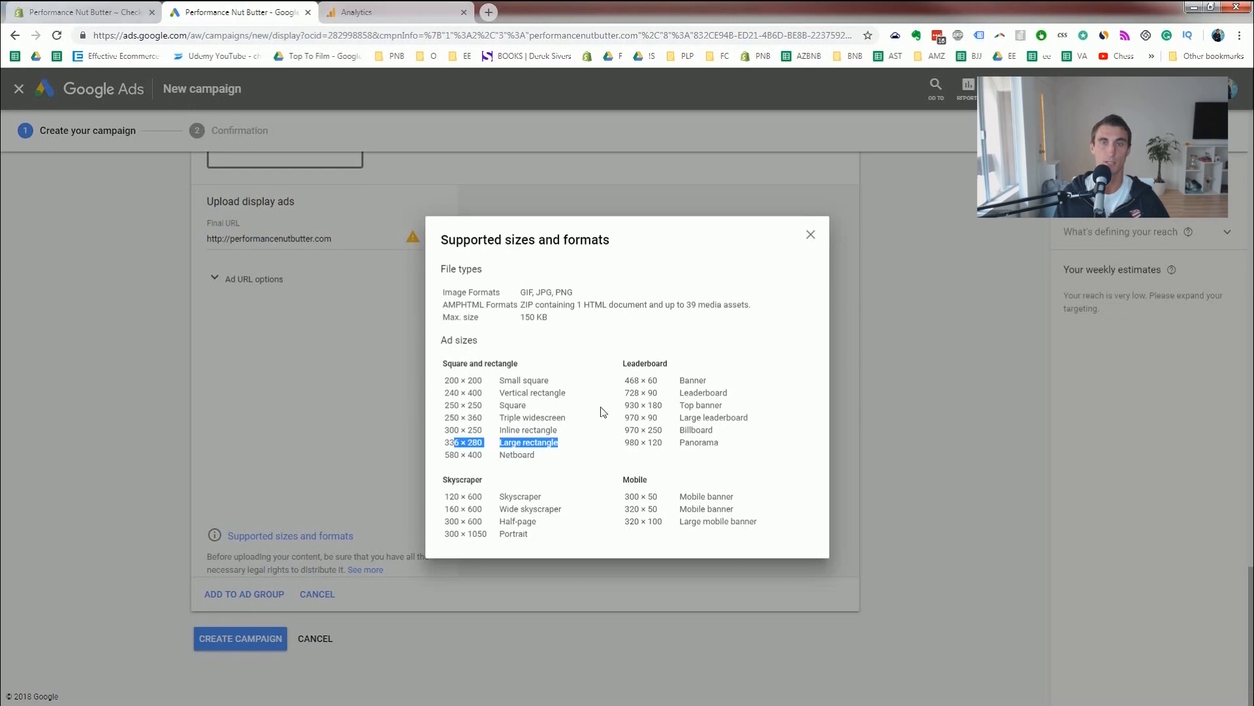
mouse_move(644, 455)
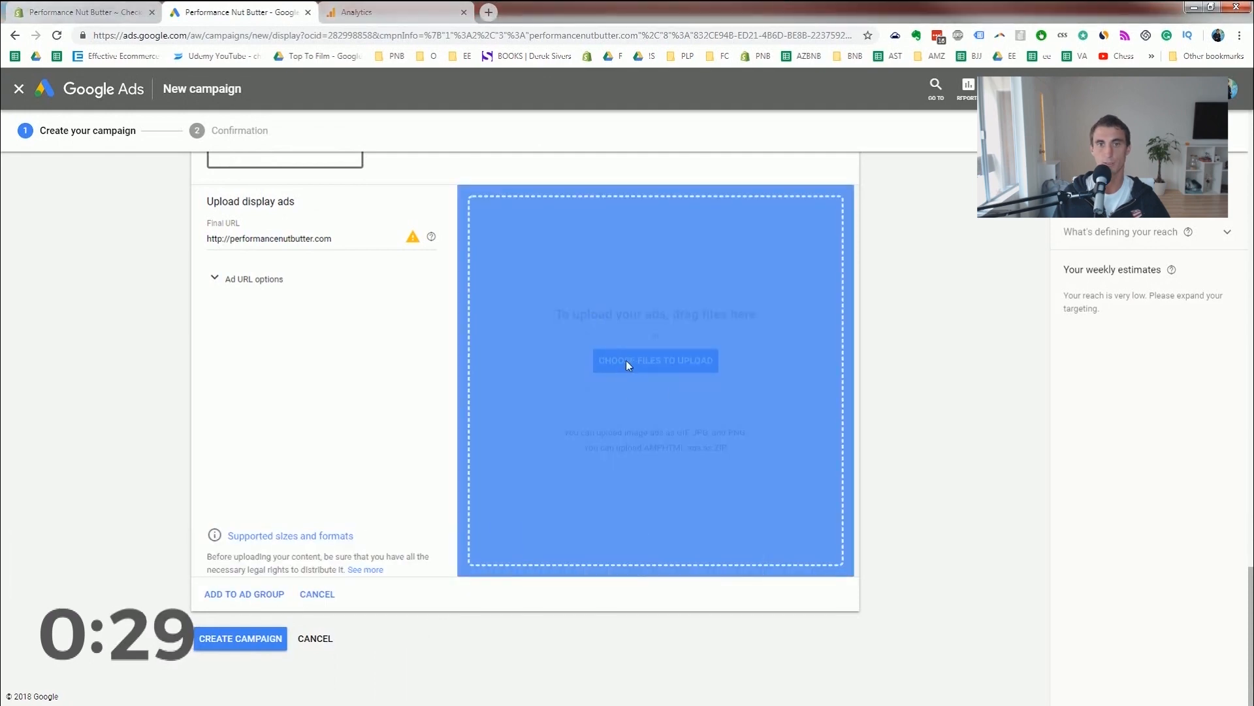
mouse_move(340, 332)
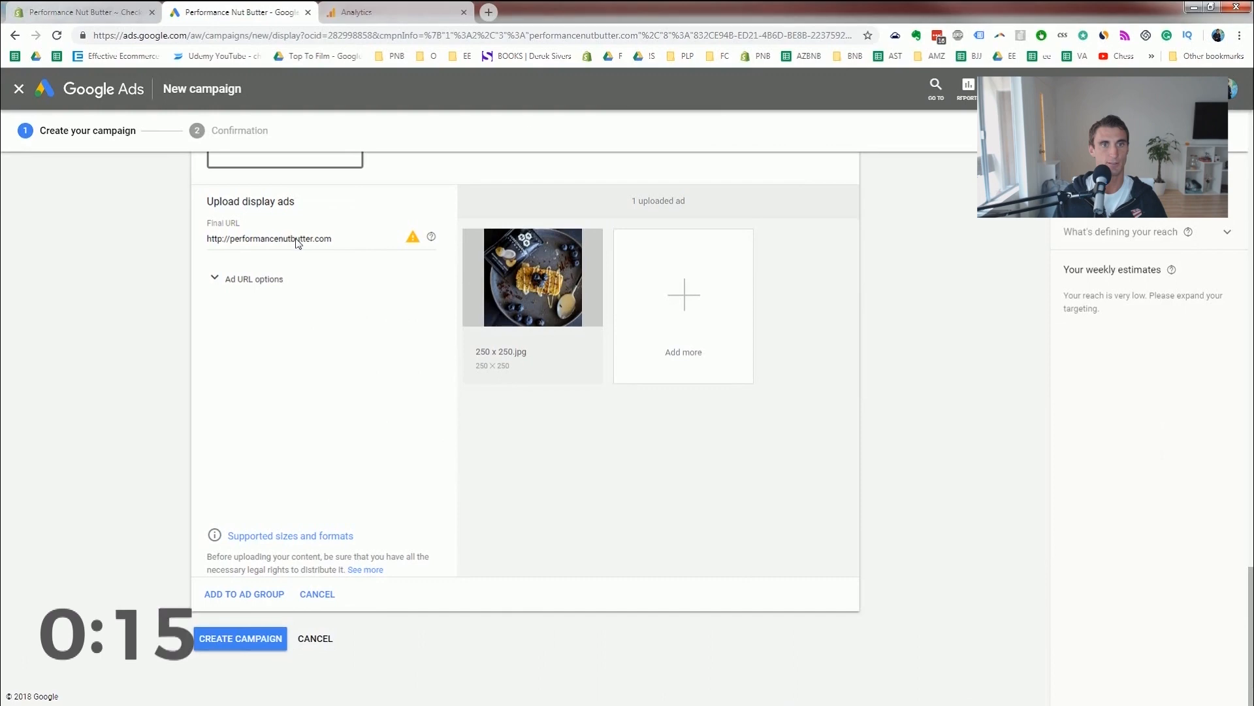
Continue from the creation confirmation to the new Display Remarketing campaign's ad groups page.
scroll(up, 3)
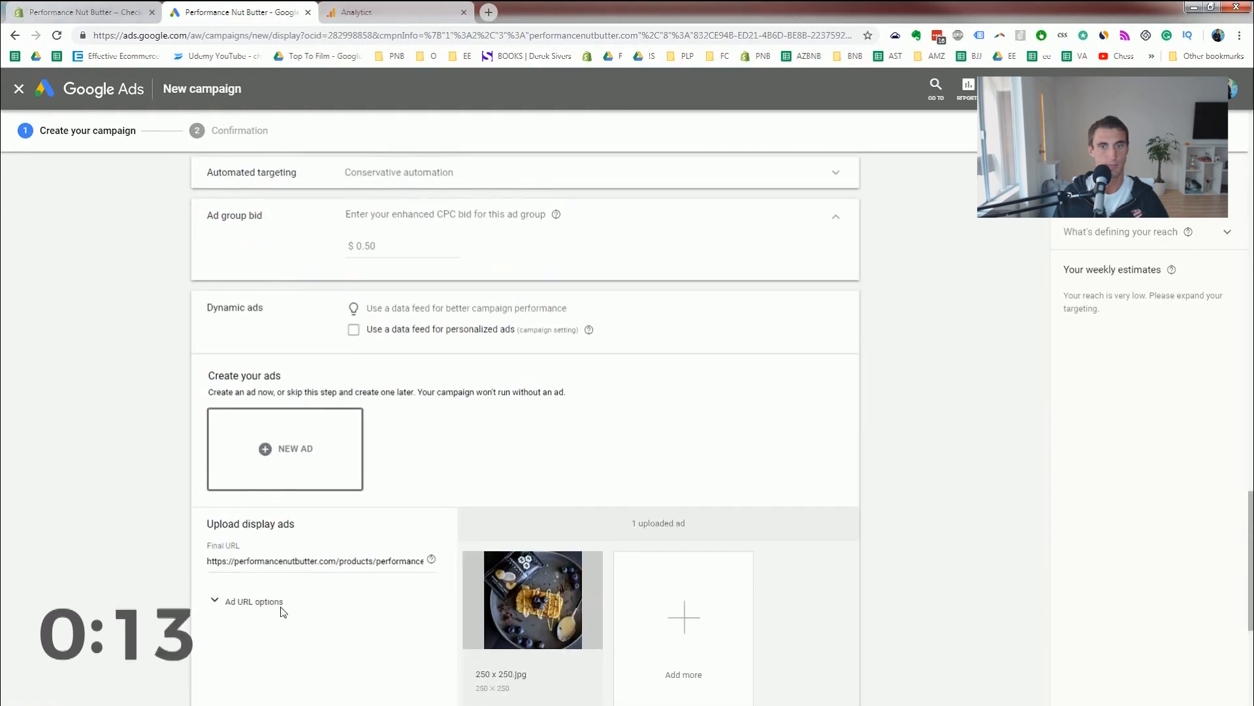
scroll(down, 3)
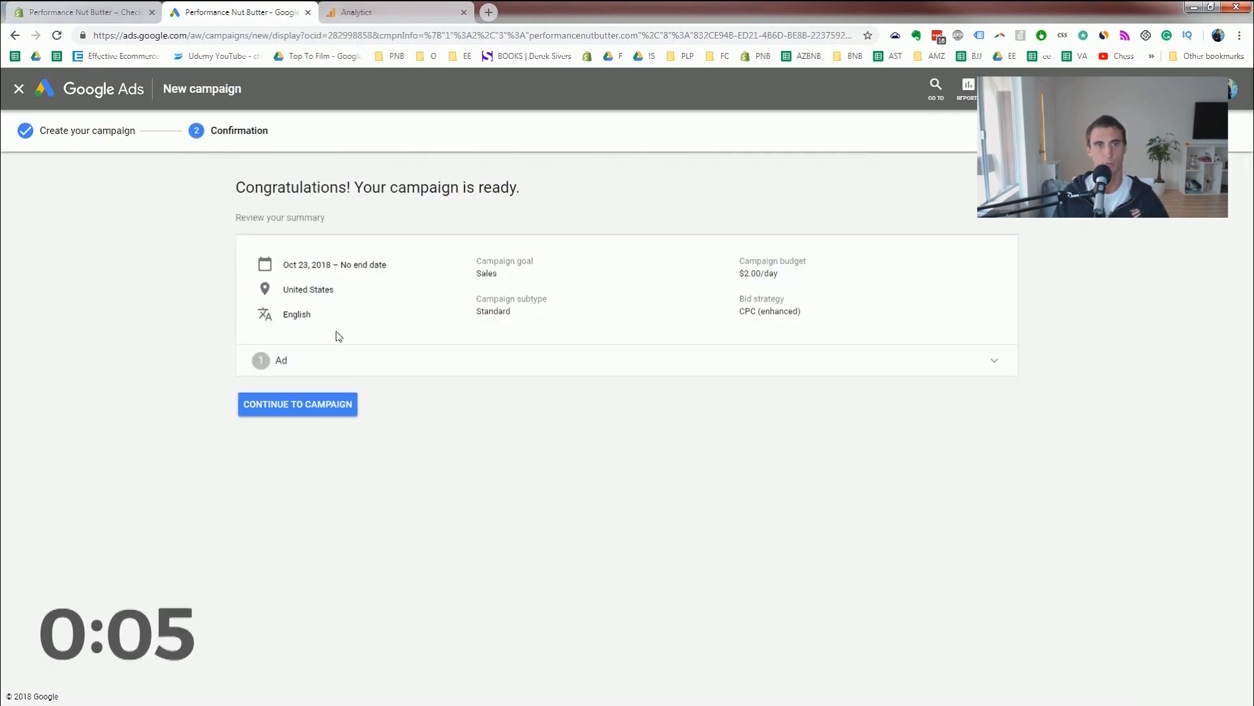
click(296, 404)
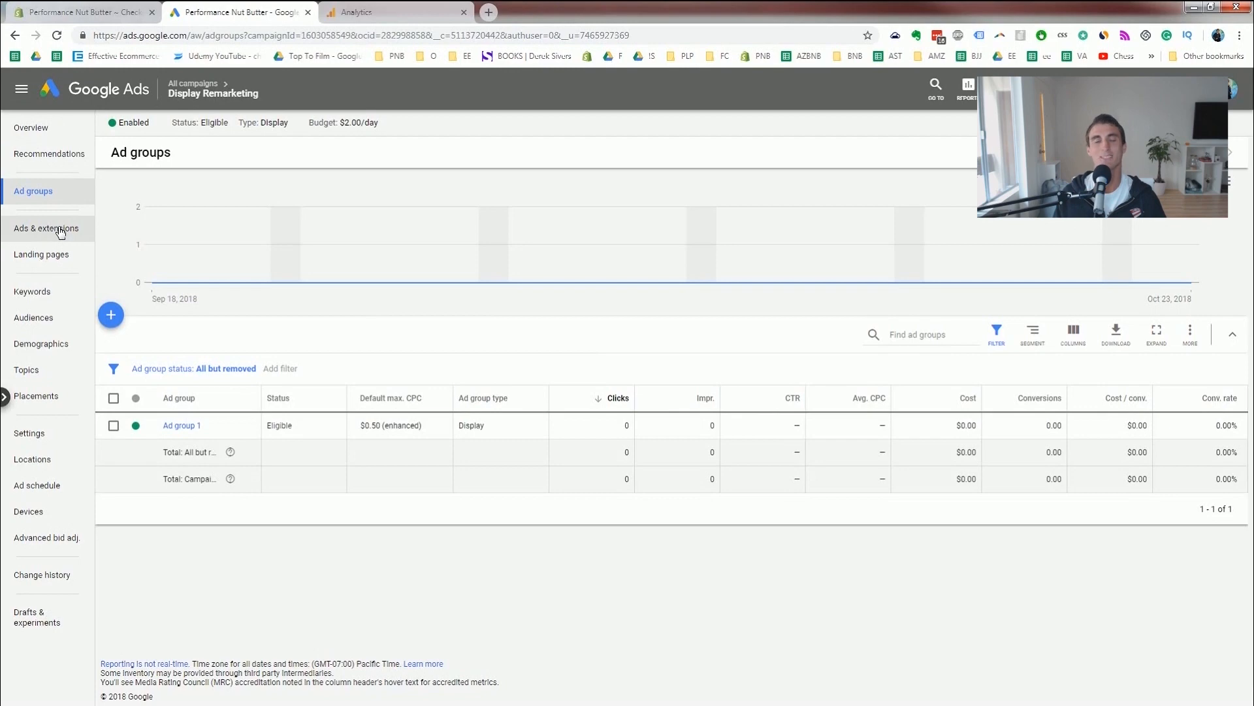
Show the campaign Overview with the enabled 250 × 250 ad at zero clicks and impressions.
click(32, 126)
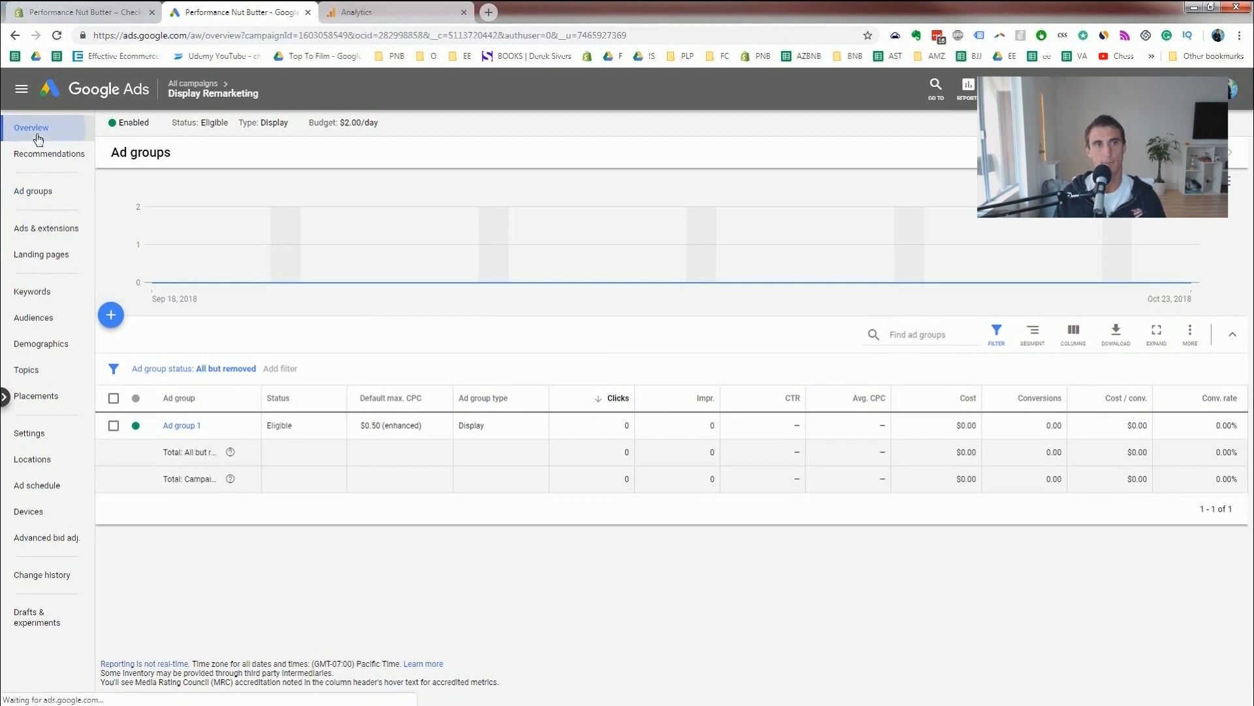
click(30, 127)
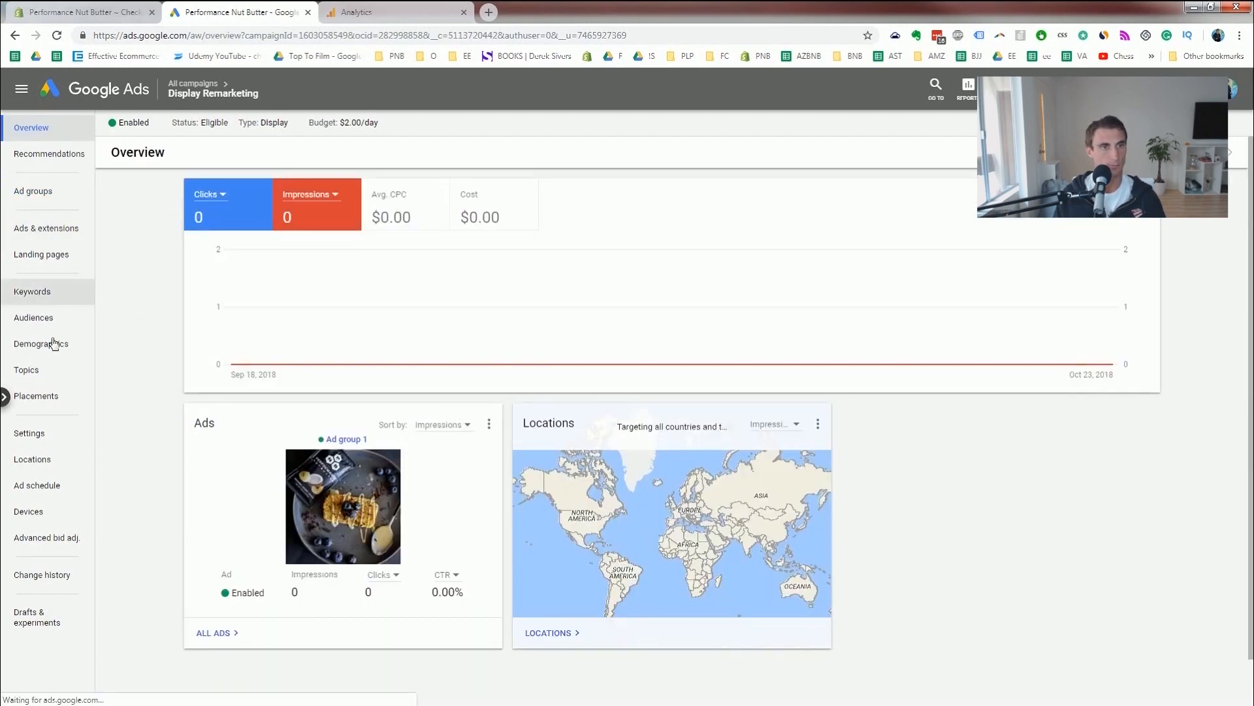